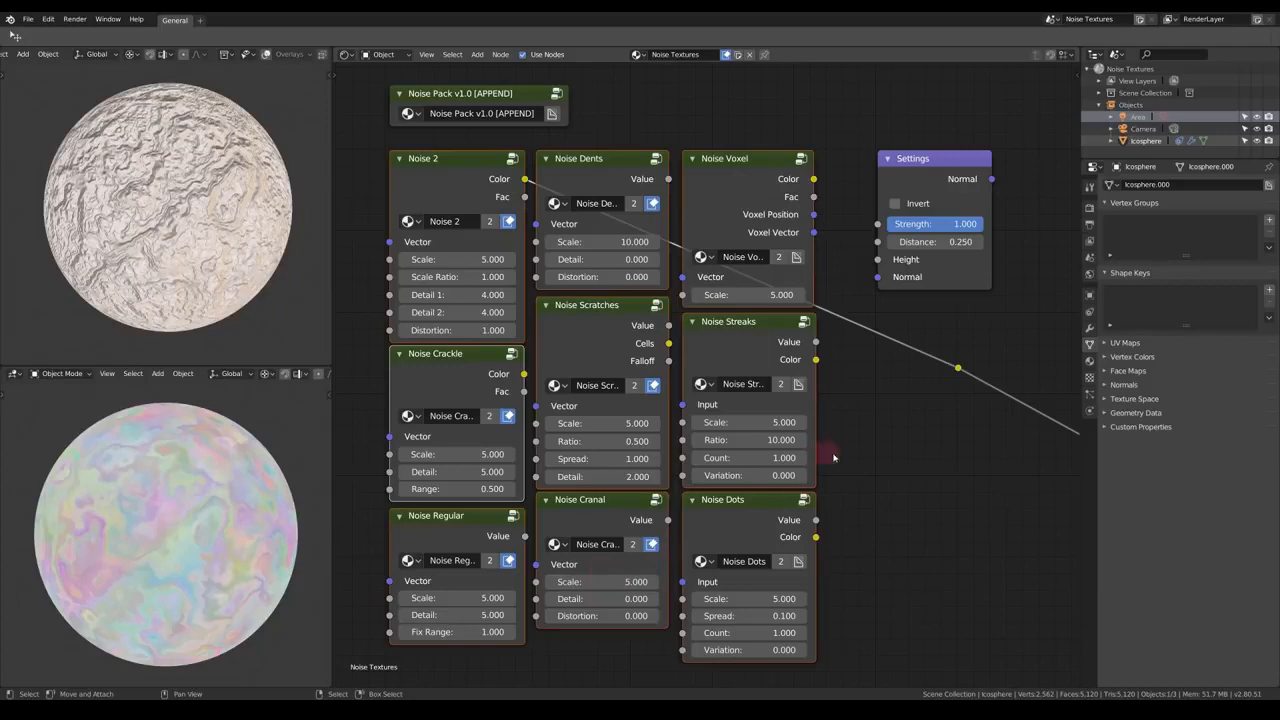
pyautogui.moveTo(865, 357)
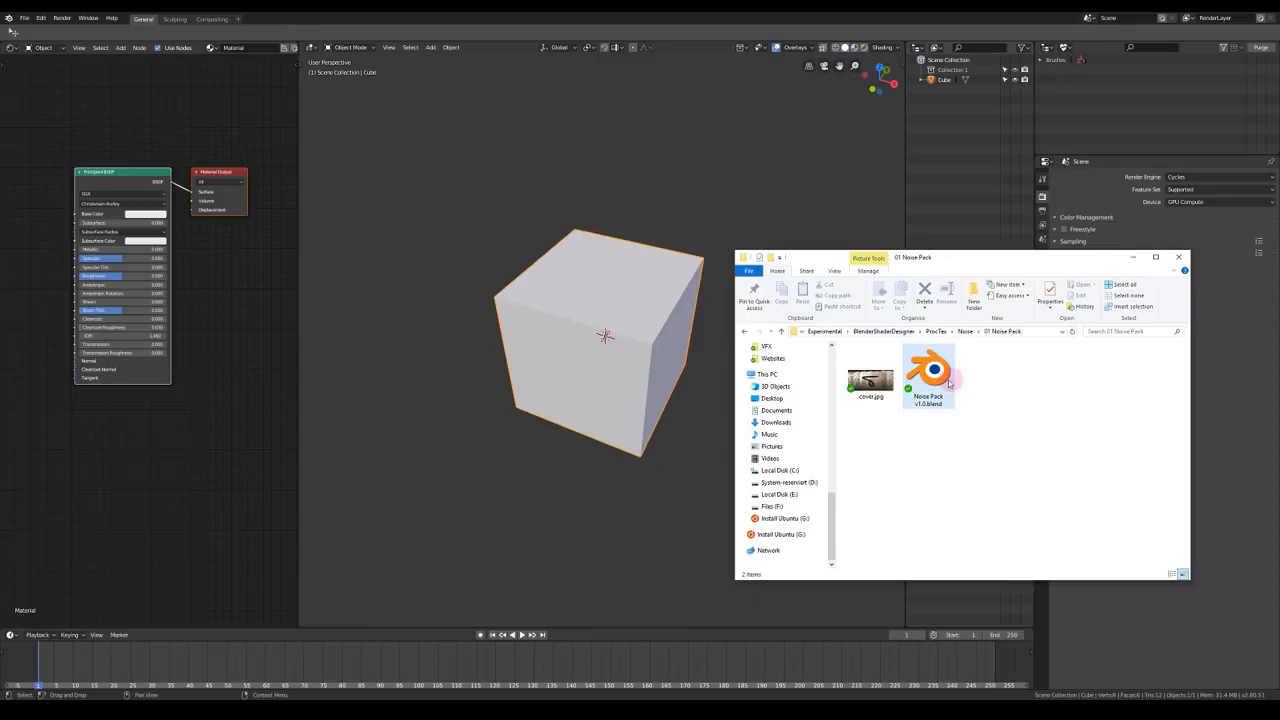
# Append the Noise Pack v1.0 node groups from the NodeTree folder
pyautogui.rightClick(927, 375)
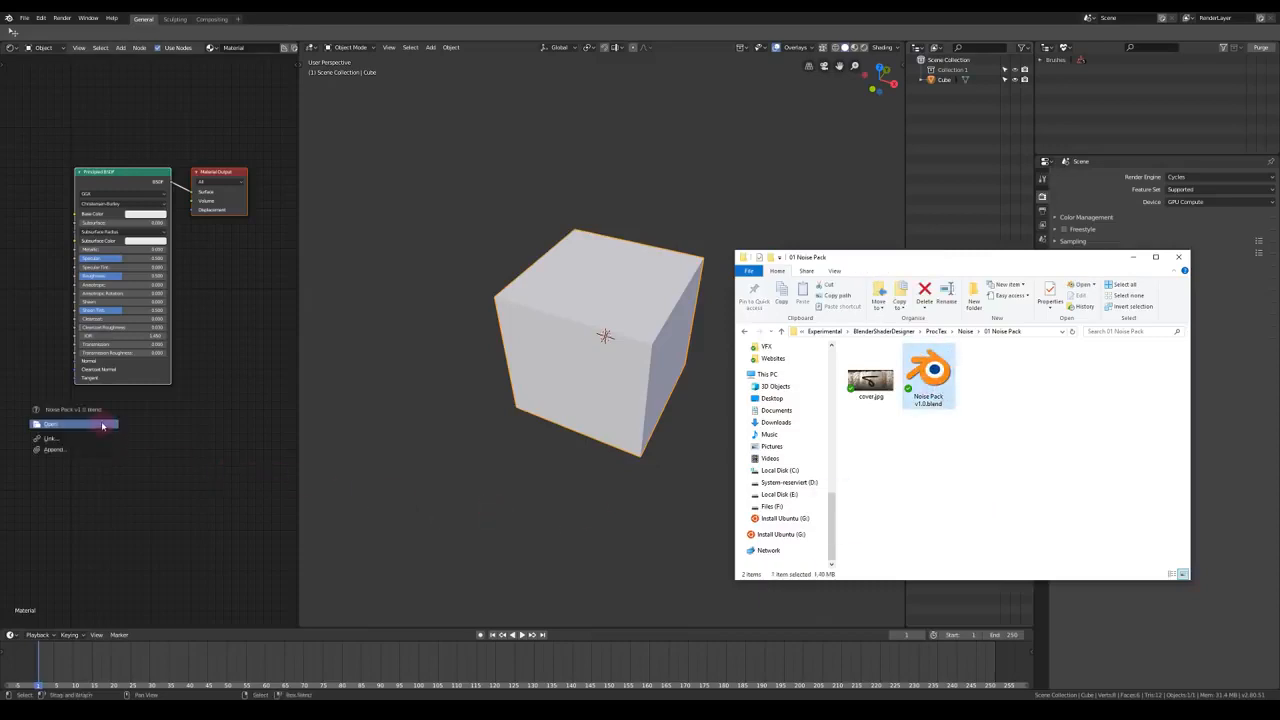
pyautogui.moveTo(85, 424)
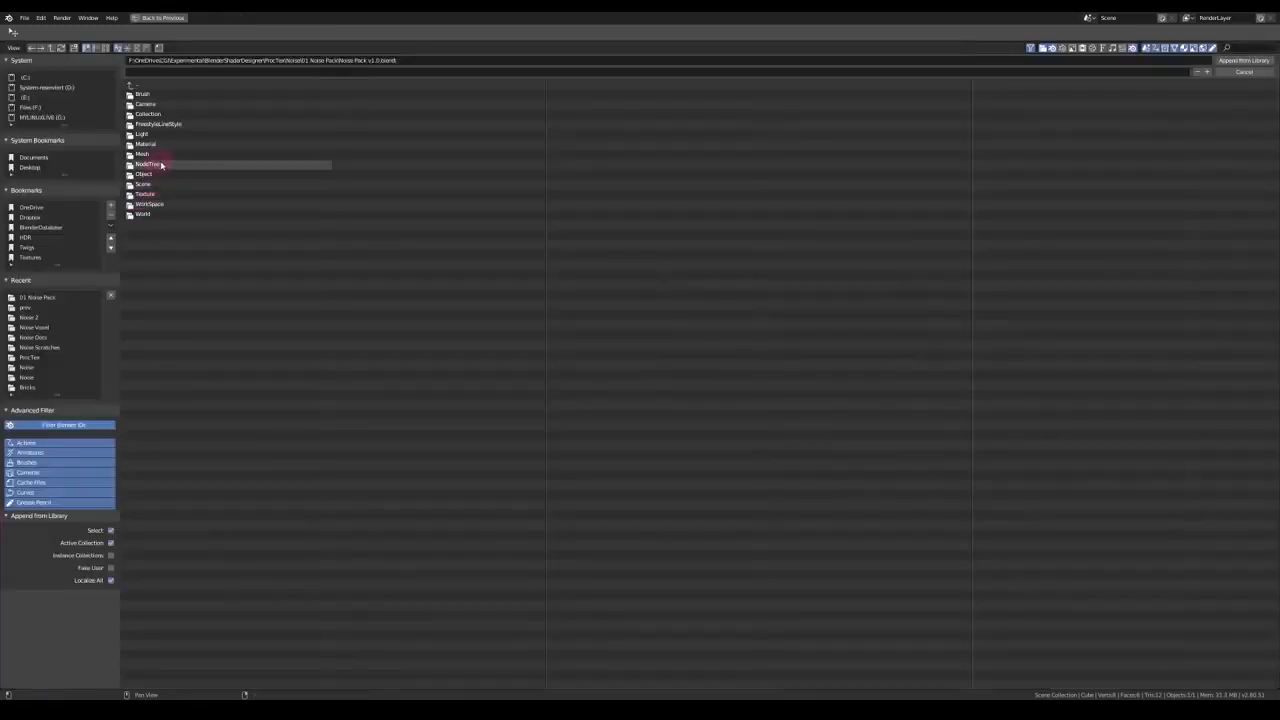
pyautogui.doubleClick(145, 164)
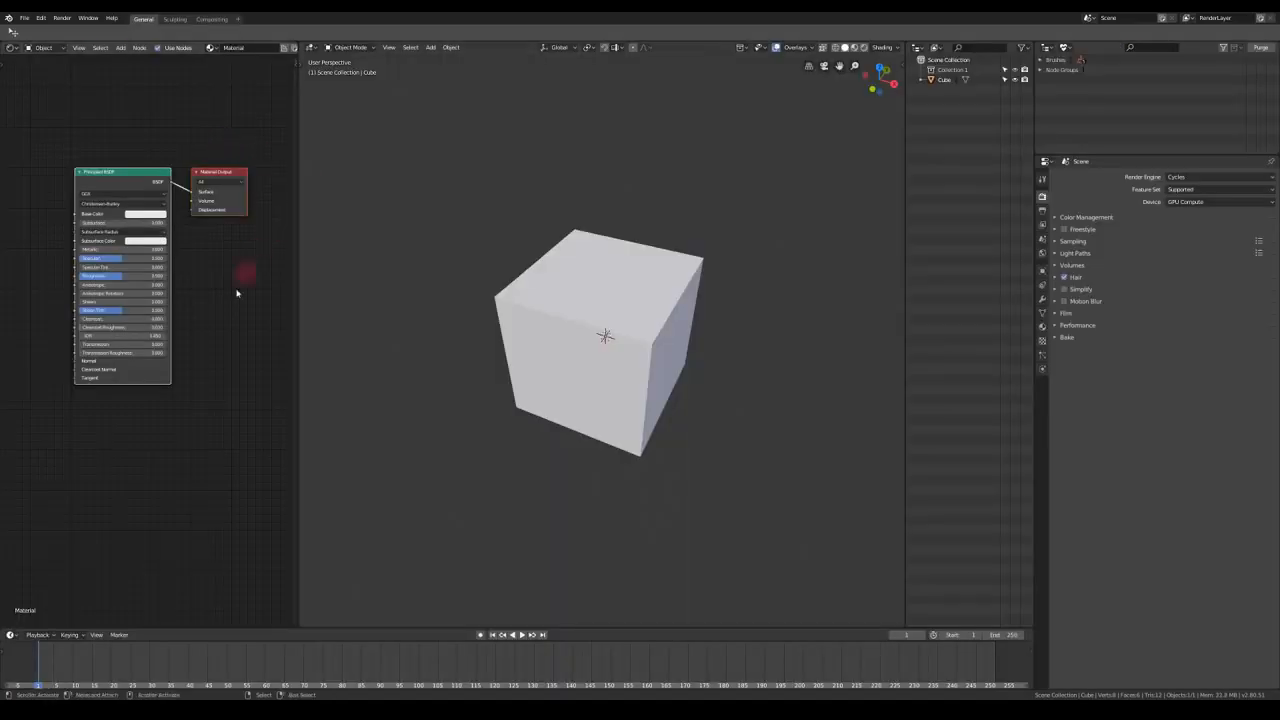
pyautogui.moveTo(103, 447)
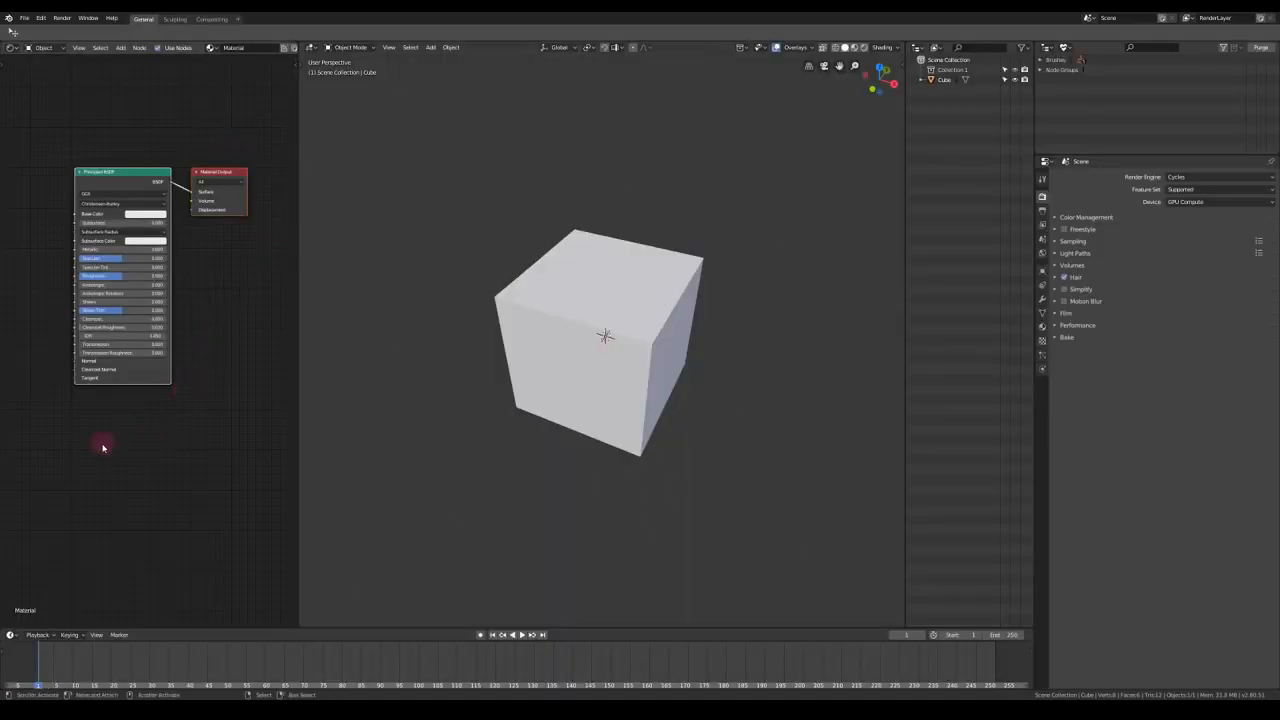
# Add the Noise Pack v1.0 [APPEND] group node via Shift+A > Group
pyautogui.press('shift+a')
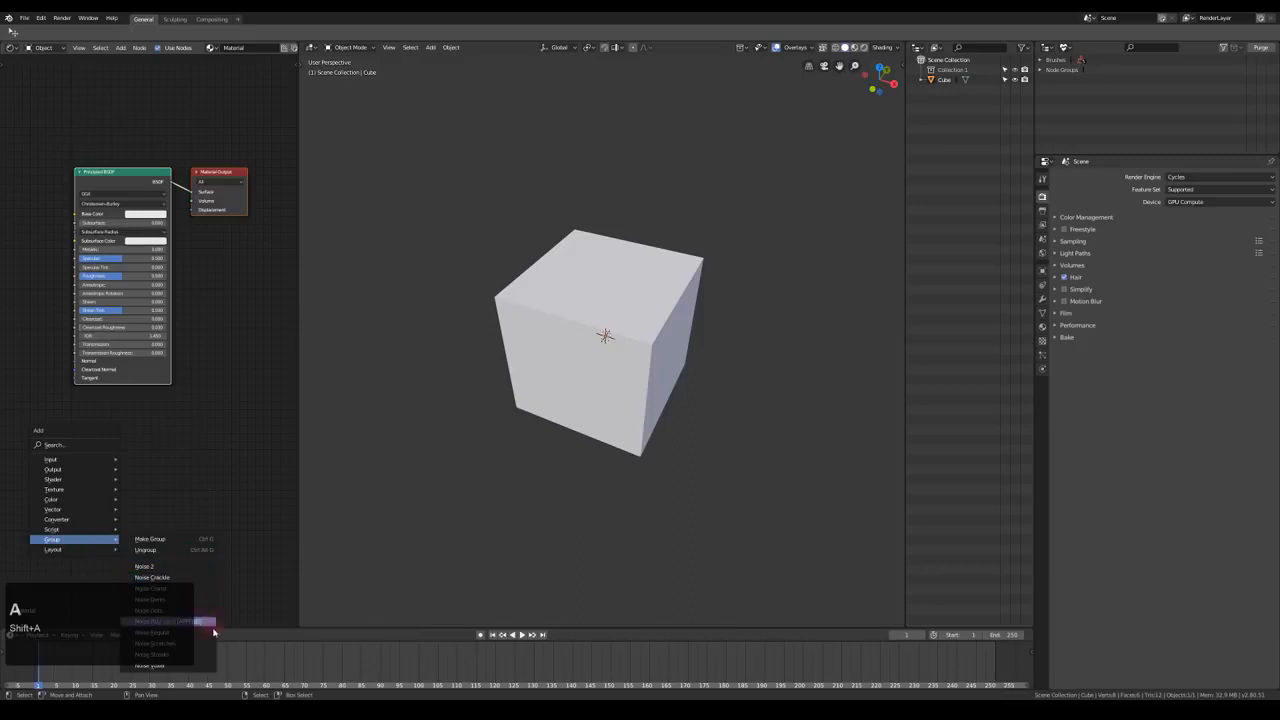
pyautogui.click(165, 621)
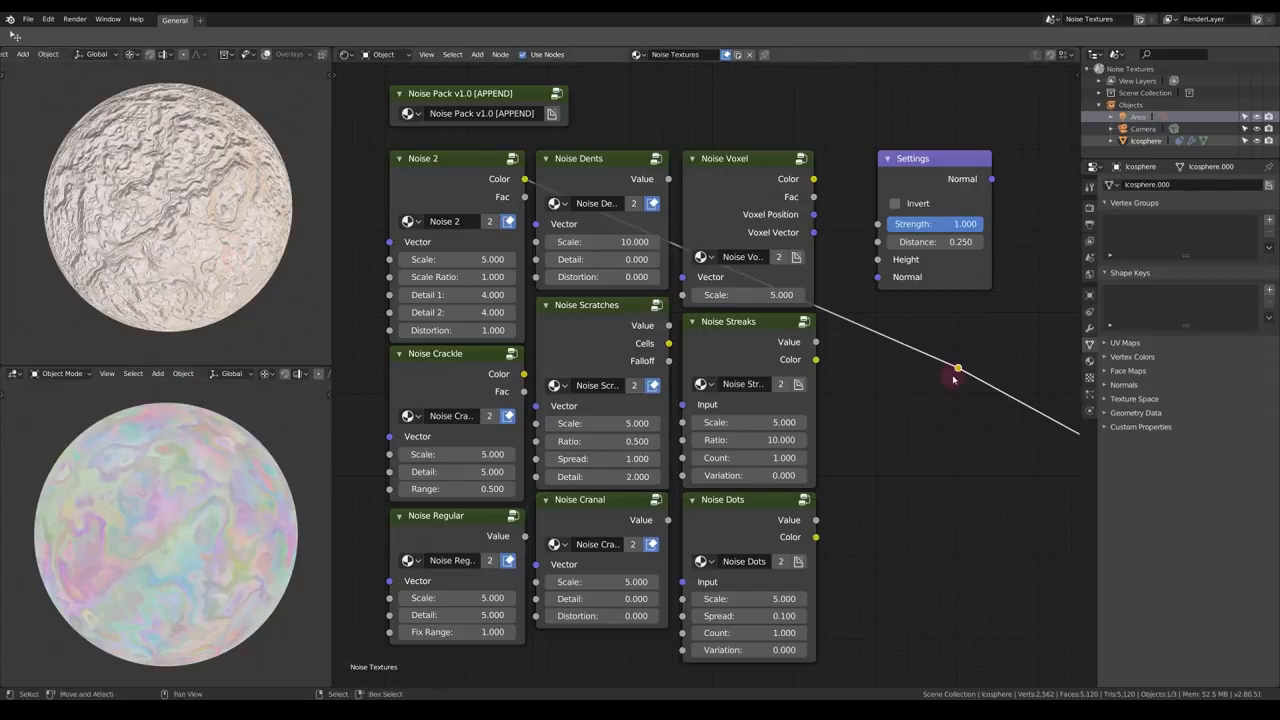
pyautogui.moveTo(905, 371)
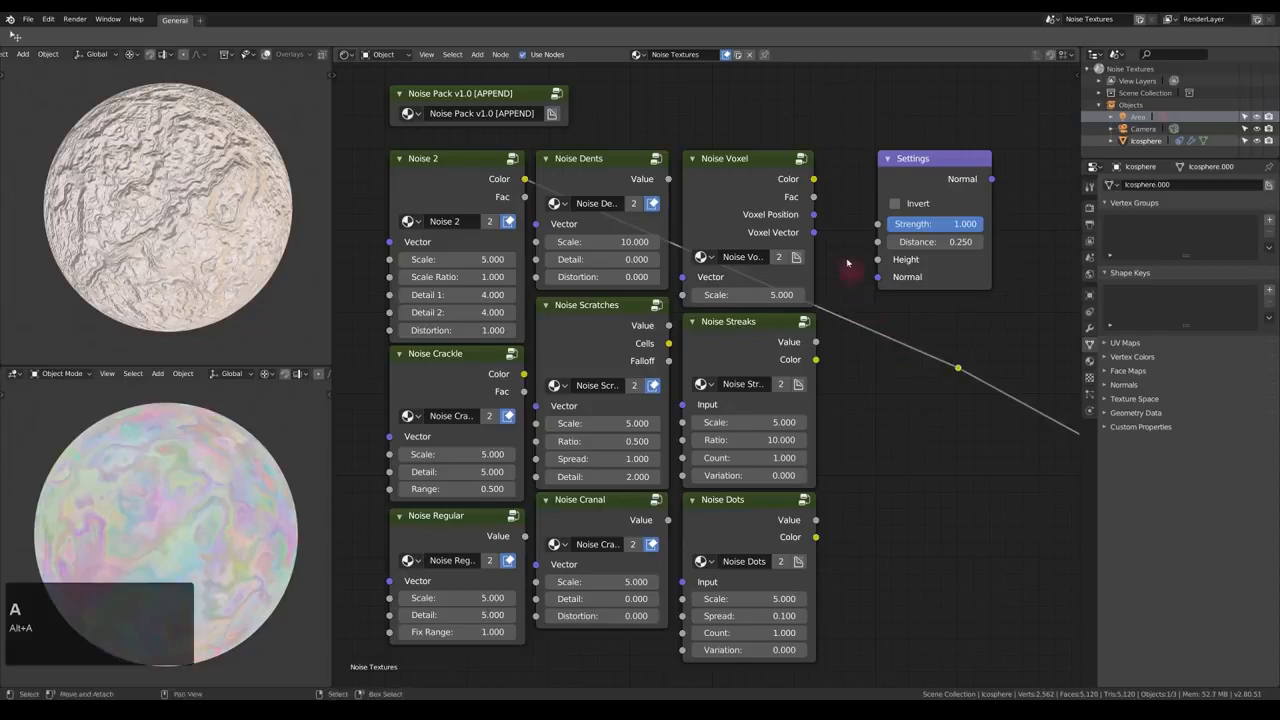
# Delete the selected noise group nodes, keeping the Settings node
pyautogui.press('x')
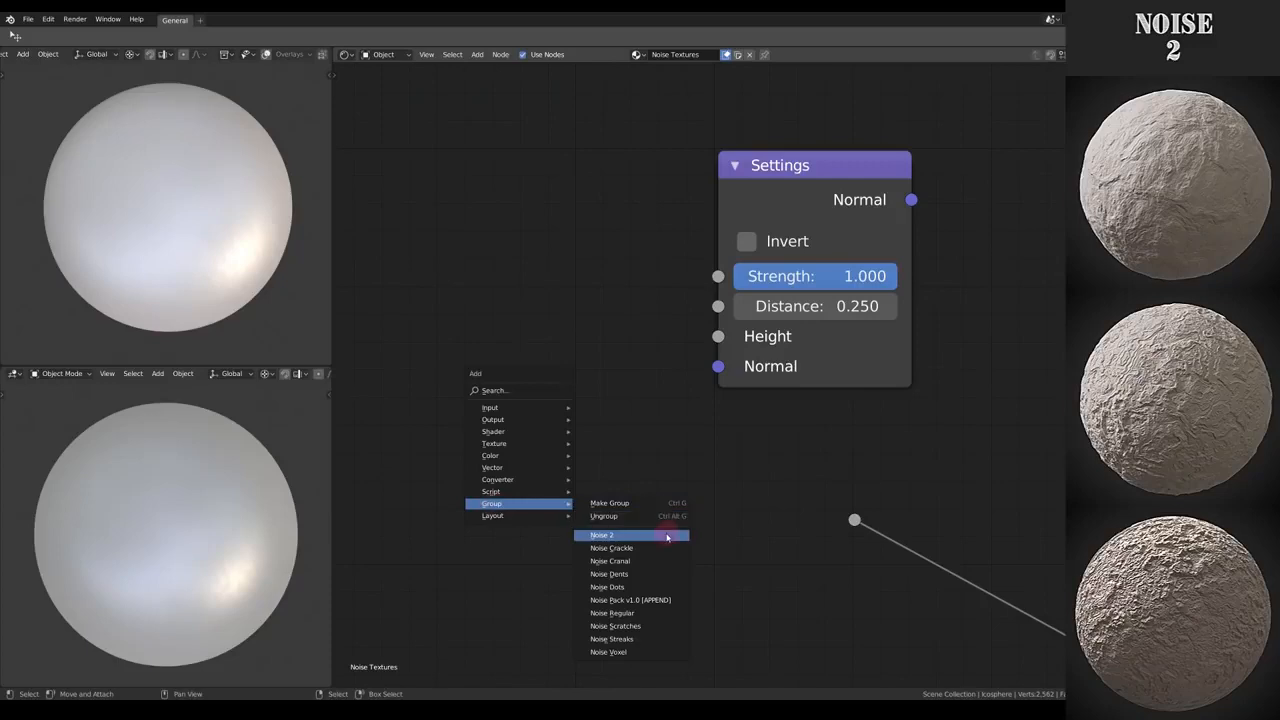
# Add a Noise 2 group node beside the Settings node
pyautogui.click(601, 535)
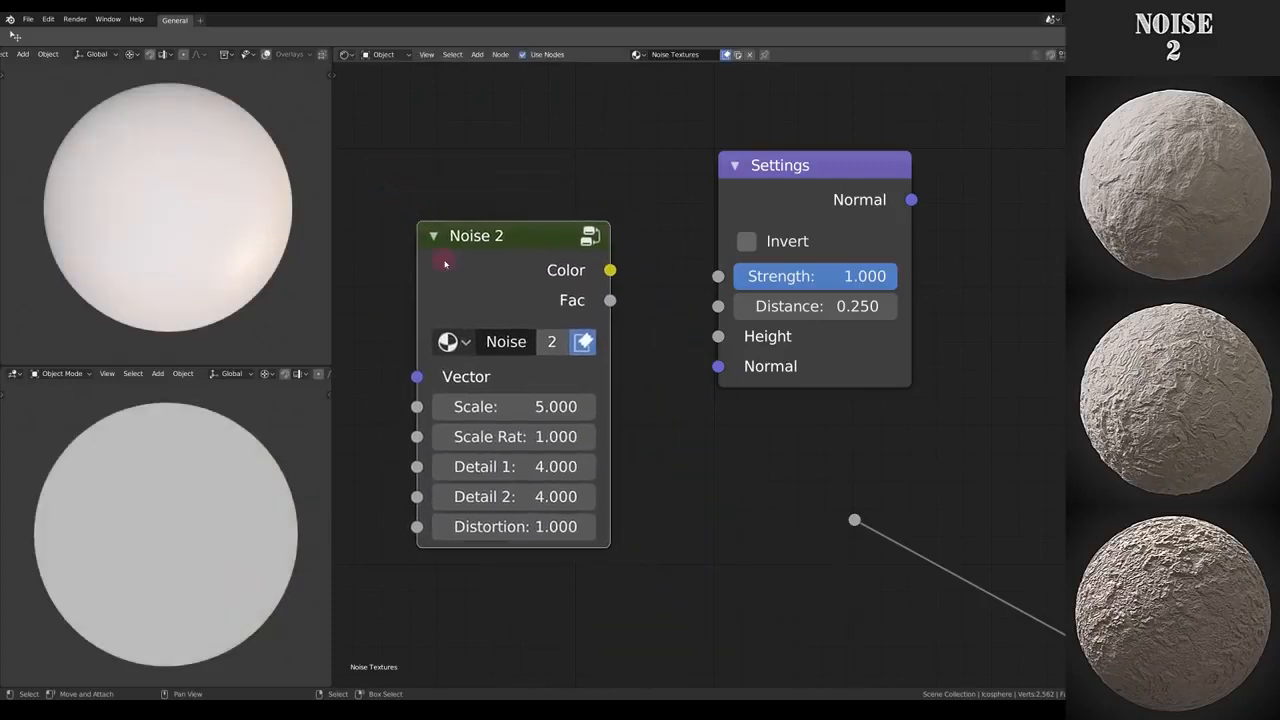
pyautogui.moveTo(470, 270)
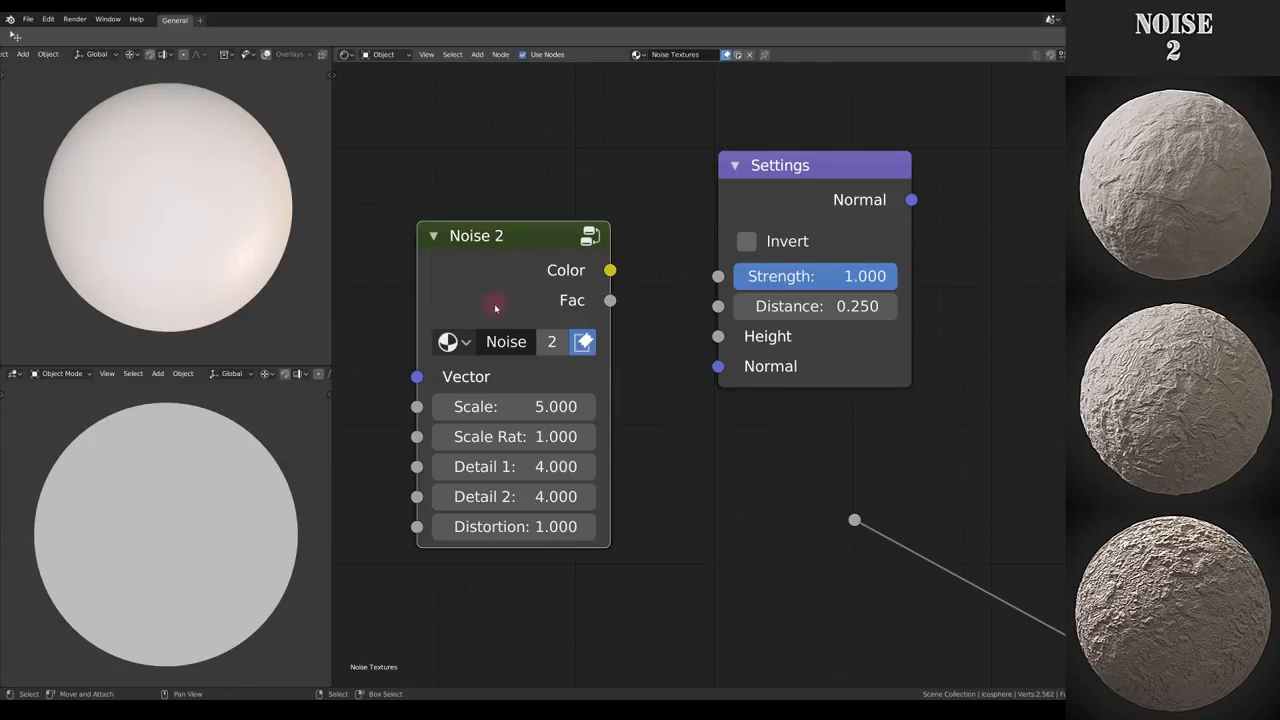
pyautogui.moveTo(512, 288)
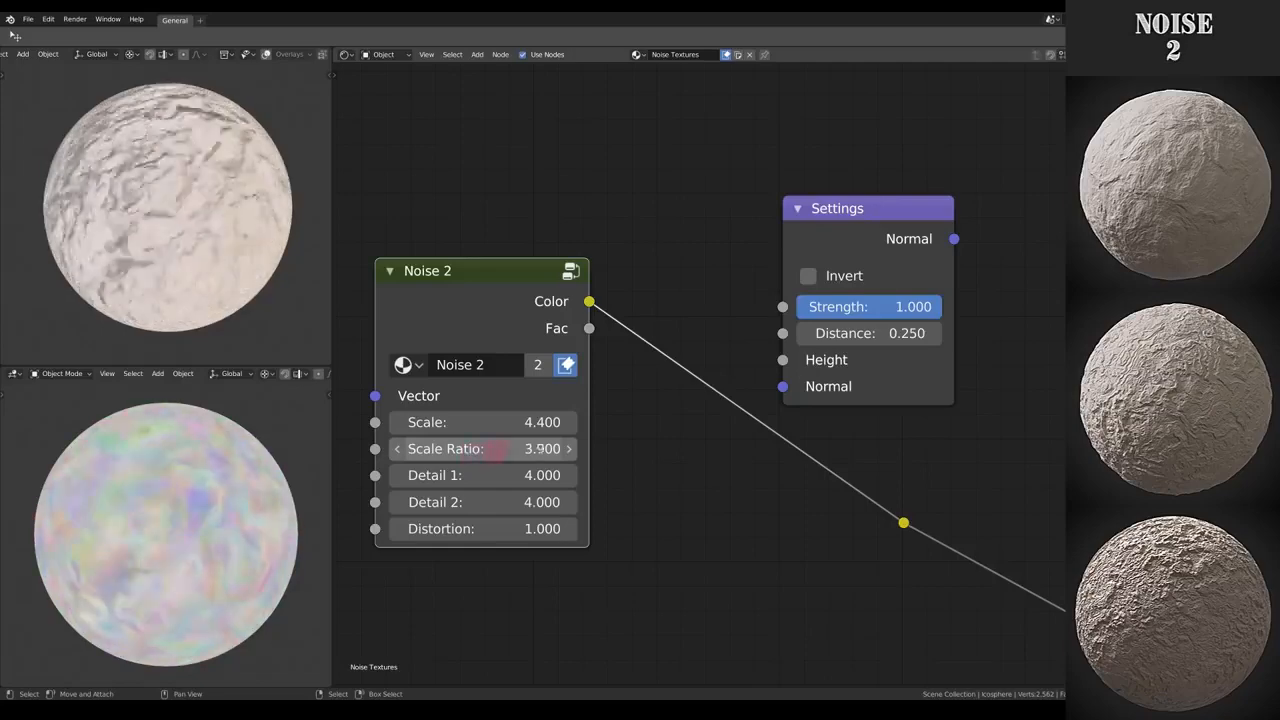
# Drag the Noise 2 Scale Ratio field down toward 1.0
pyautogui.moveTo(540, 448); pyautogui.dragTo(480, 448)
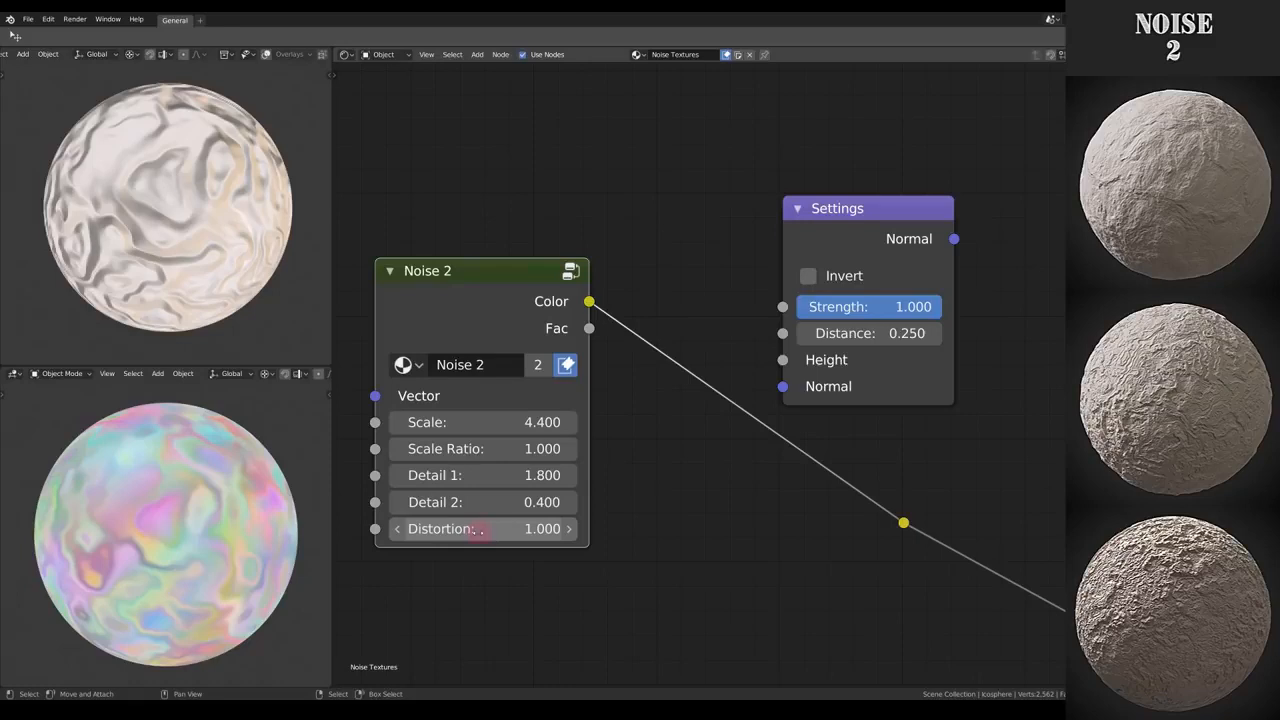
pyautogui.moveTo(445, 528)
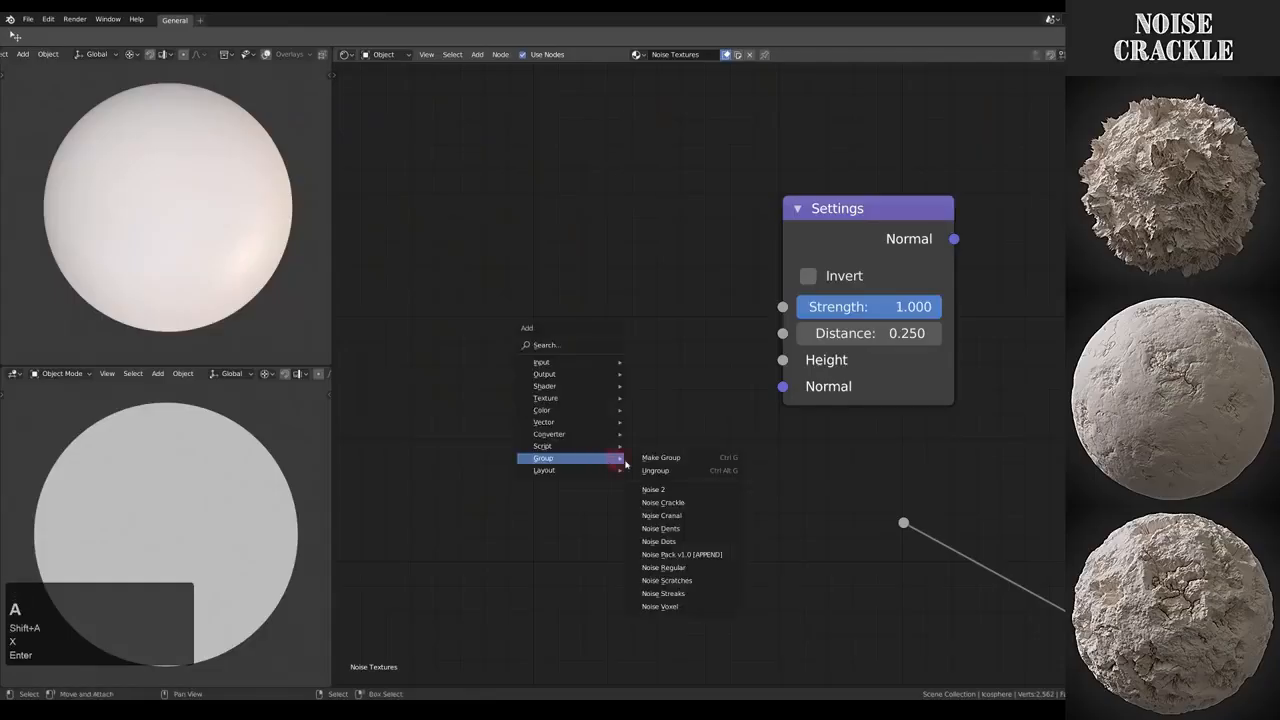
# Add a Noise Crackle group node and adjust its Scale
pyautogui.click(663, 502)
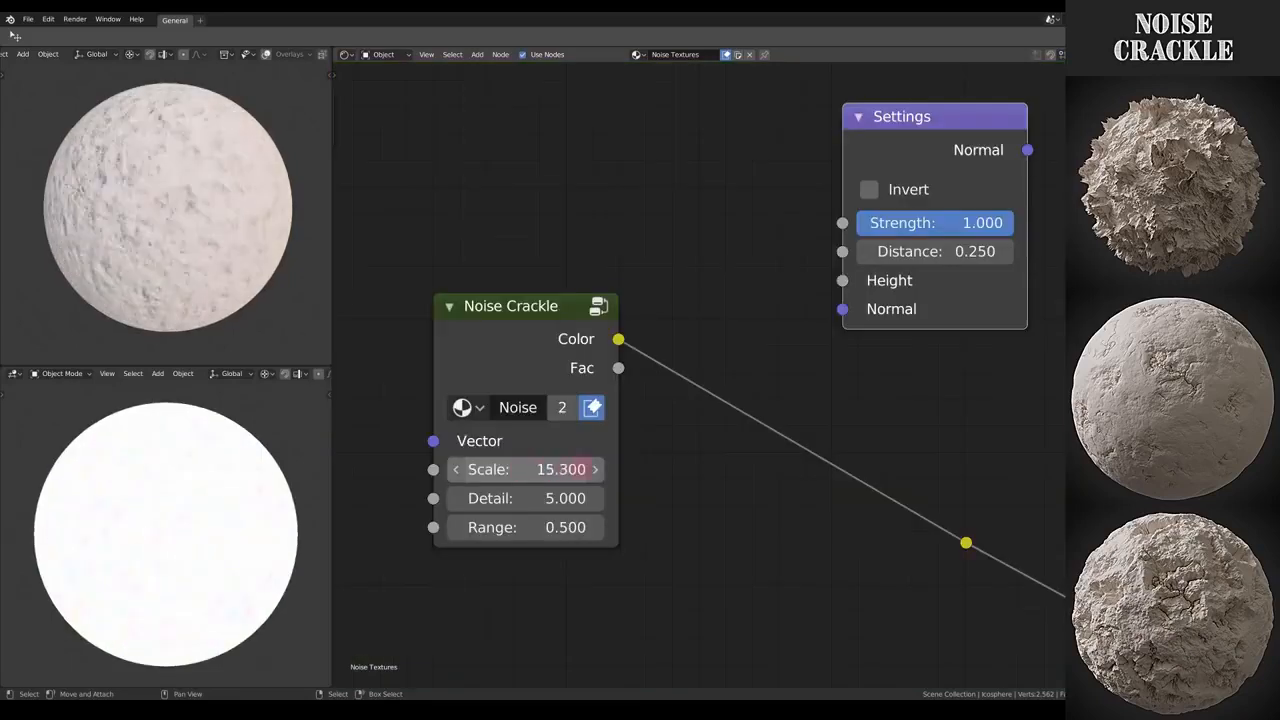
pyautogui.moveTo(561, 469); pyautogui.dragTo(520, 469)
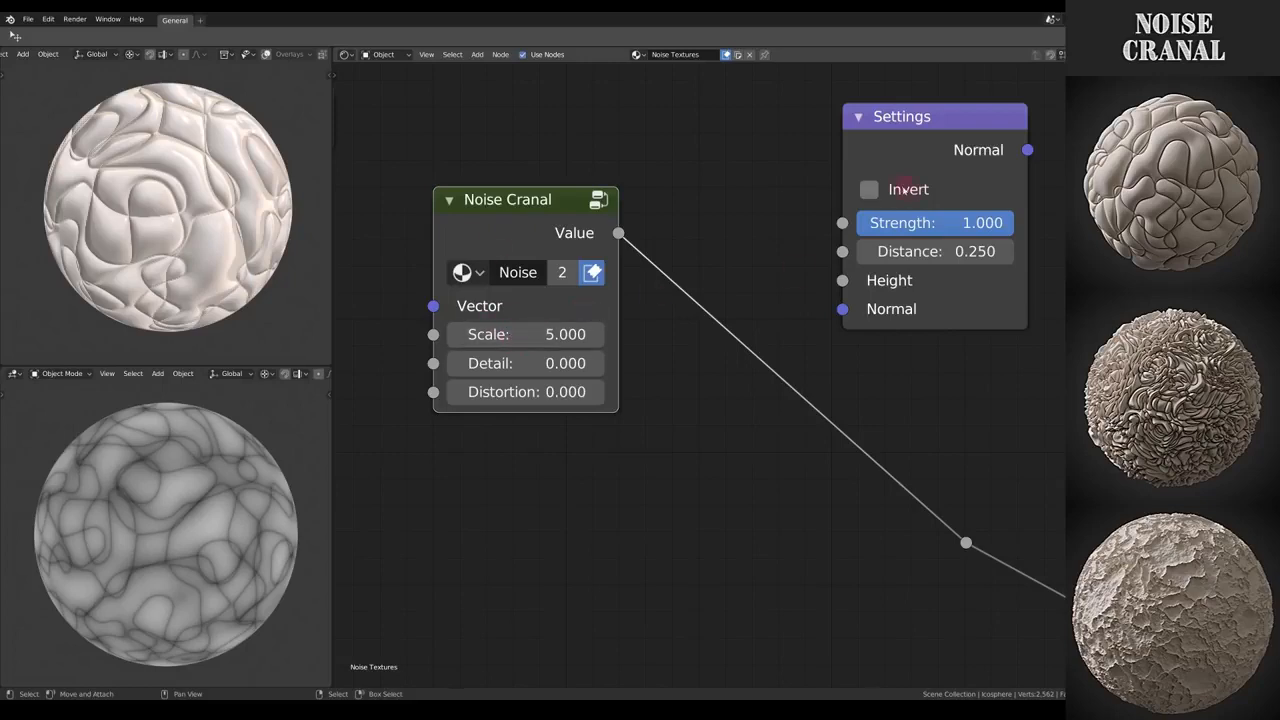
# Adjust the Noise Cranal node's Scale and Detail fields
pyautogui.click(869, 190)
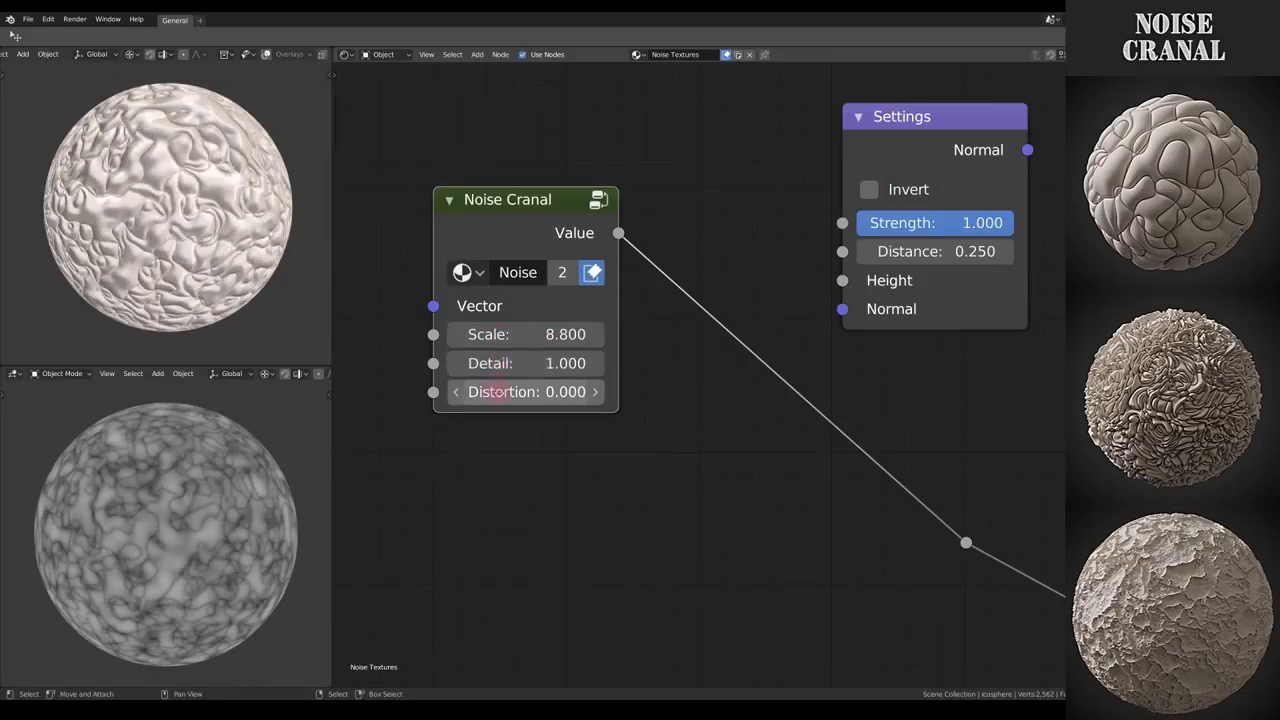
pyautogui.moveTo(560, 391); pyautogui.dragTo(470, 391)
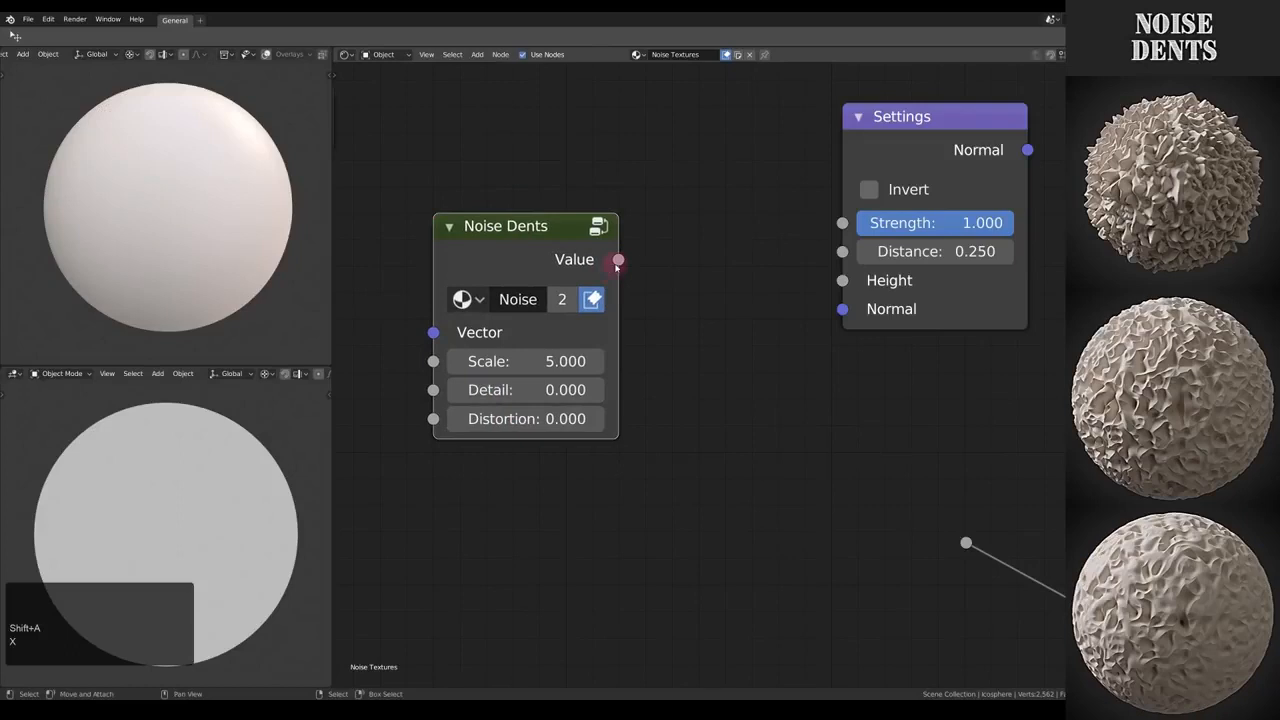
# Wire Noise Dents Value into the material, Scale 11.5, Detail 0.1
pyautogui.moveTo(617, 259); pyautogui.dragTo(965, 542)
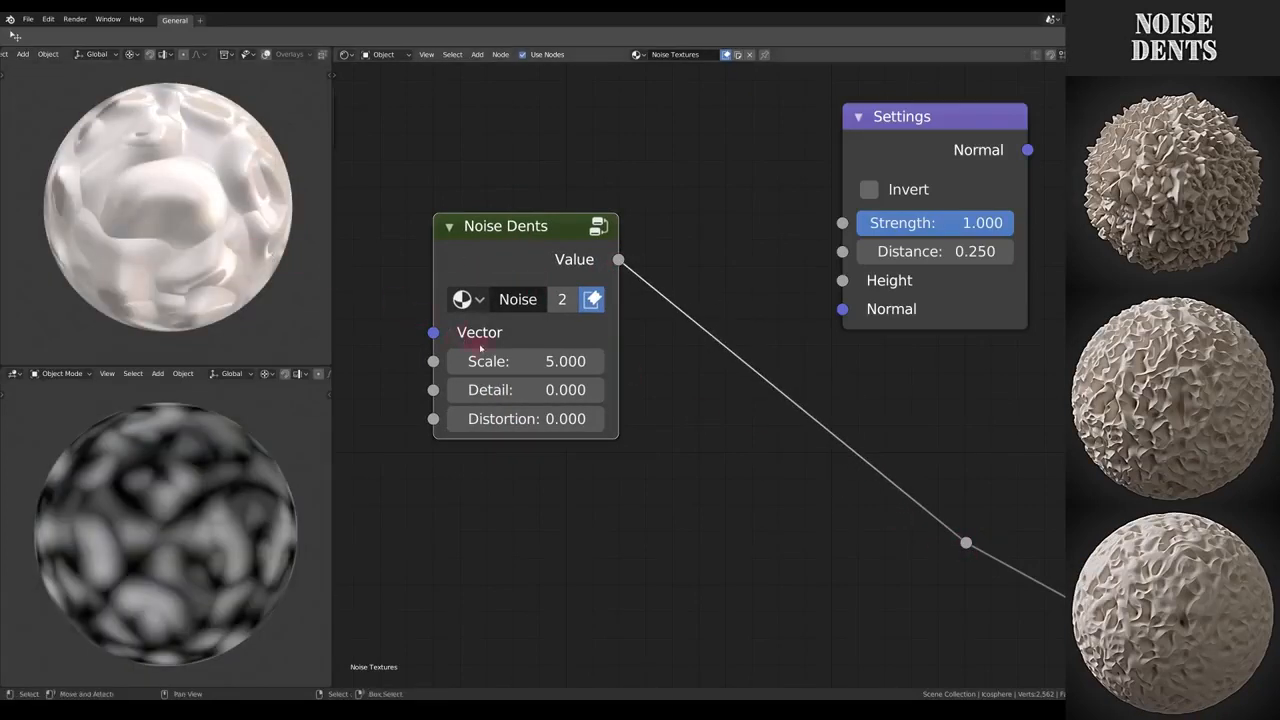
pyautogui.moveTo(525, 361); pyautogui.dragTo(590, 361)
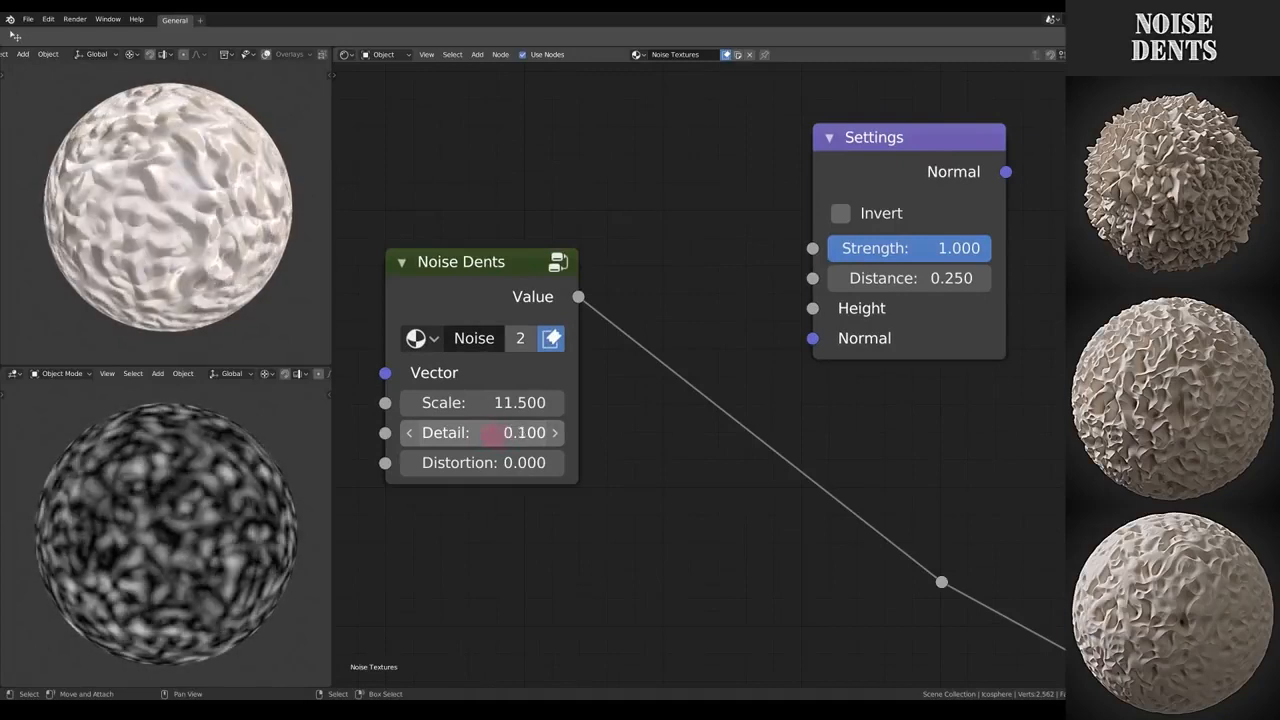
pyautogui.click(840, 213)
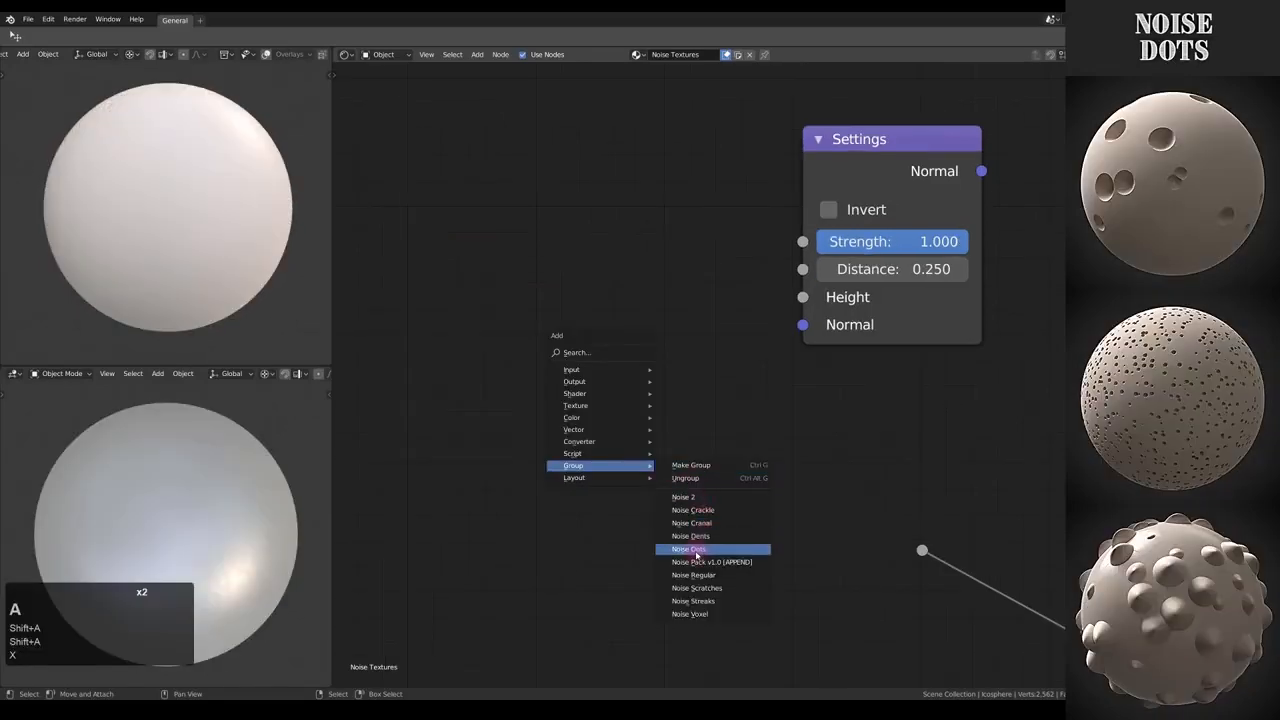
# Add and connect Noise Dots with Invert on and smaller, scattered dots
pyautogui.click(688, 548)
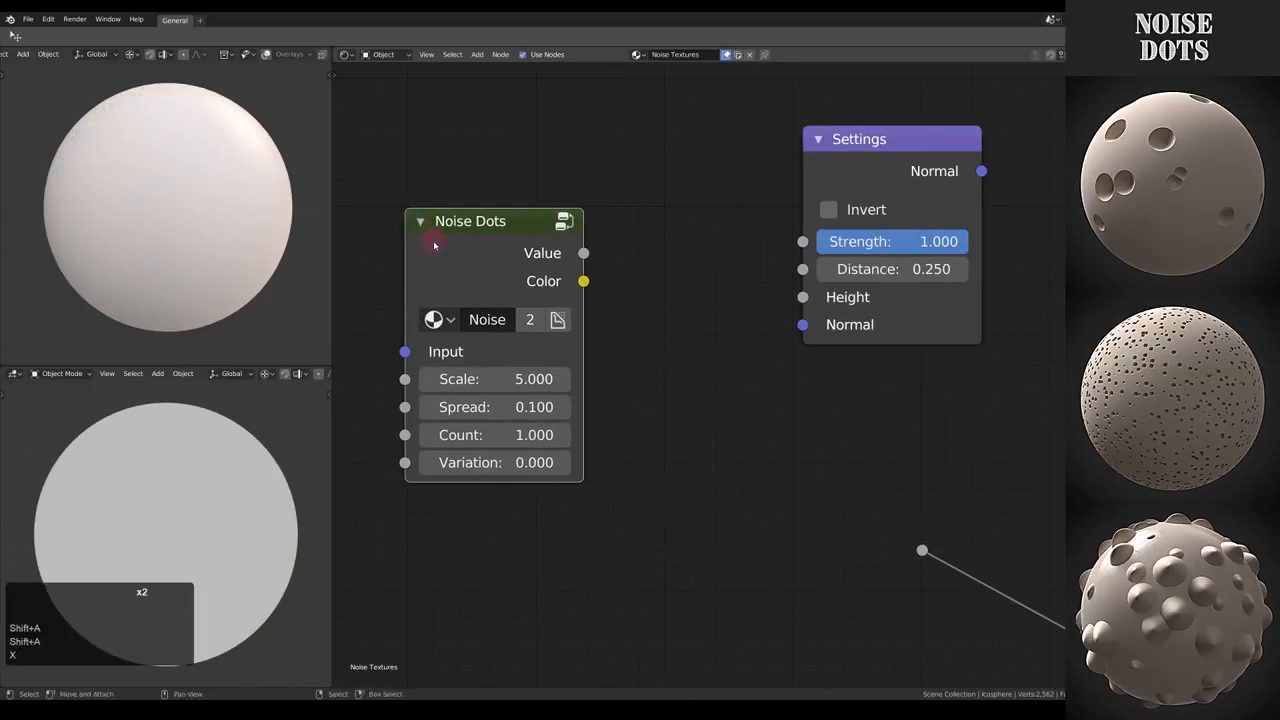
pyautogui.moveTo(583, 253); pyautogui.dragTo(922, 550)
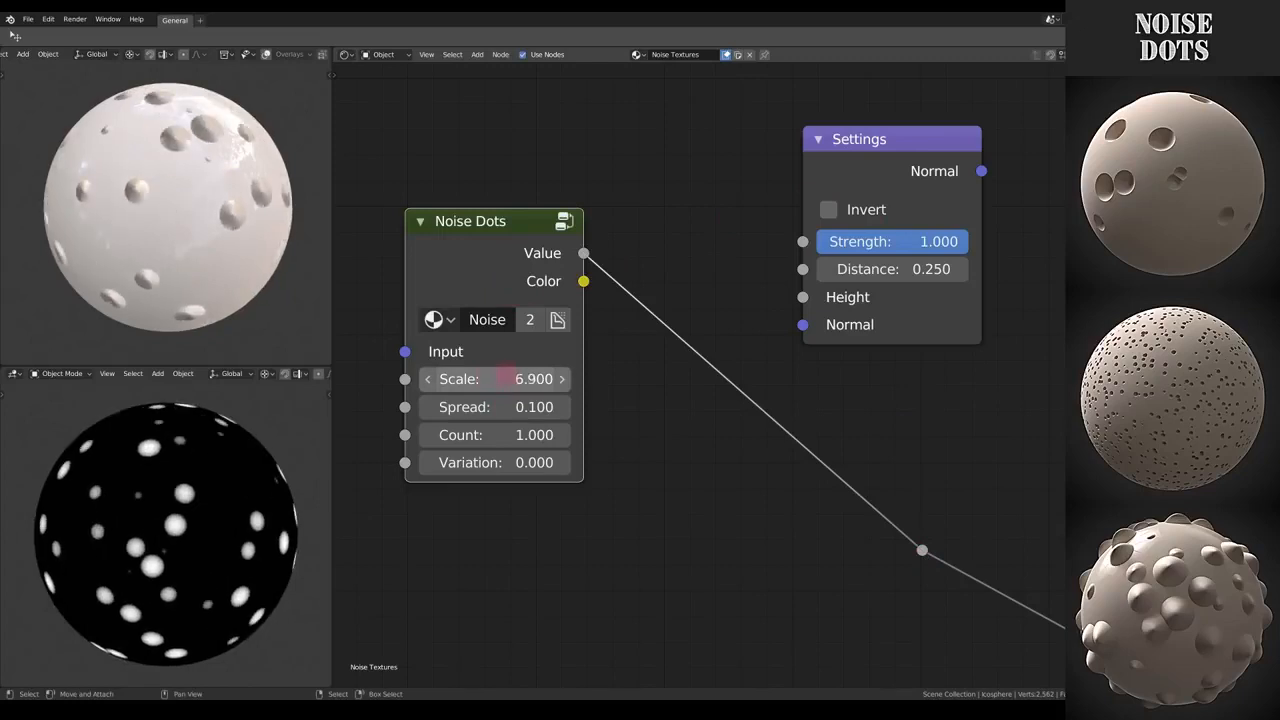
pyautogui.click(828, 209)
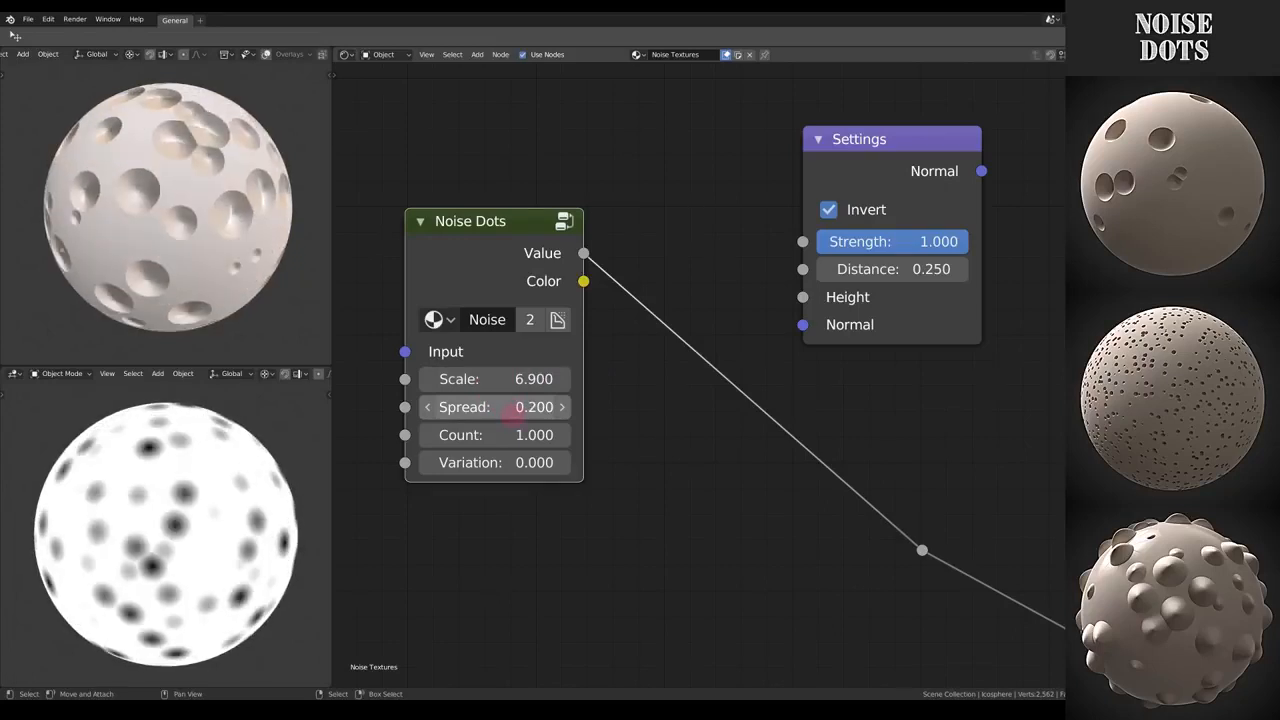
pyautogui.moveTo(534, 406); pyautogui.dragTo(490, 406)
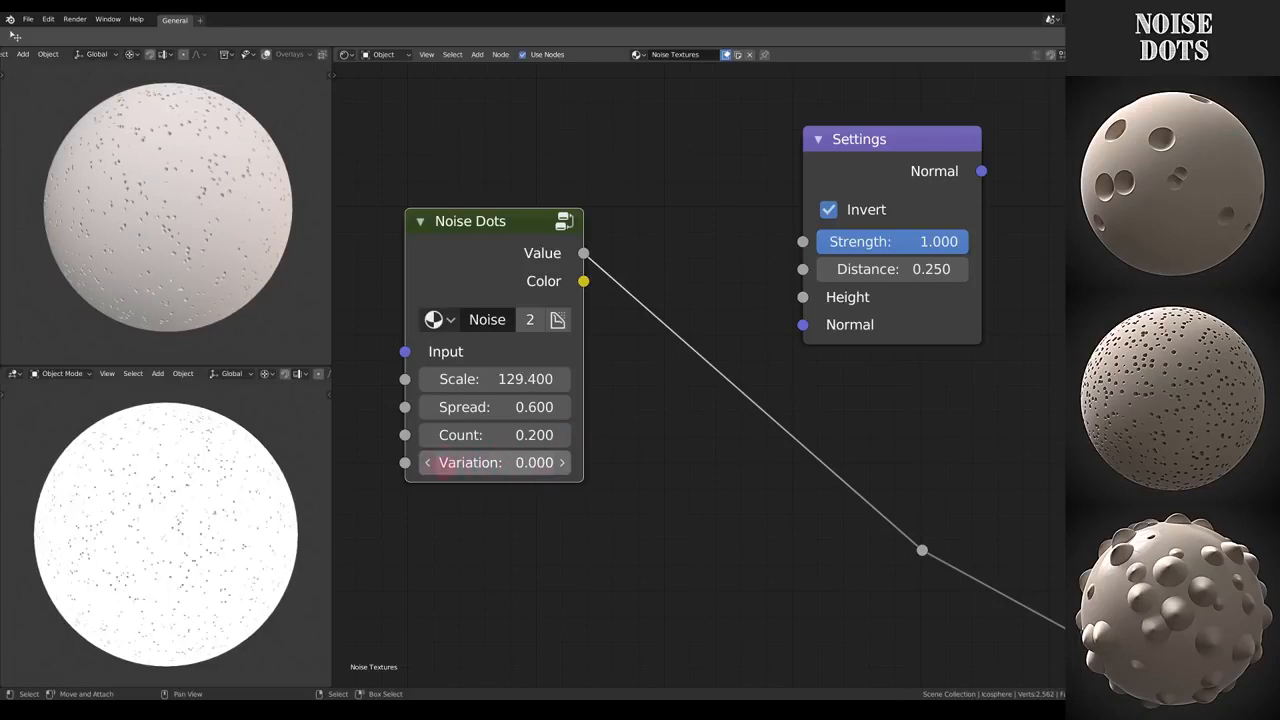
# Add Noise Regular, turn Invert off and raise its Detail
pyautogui.click(586, 467)
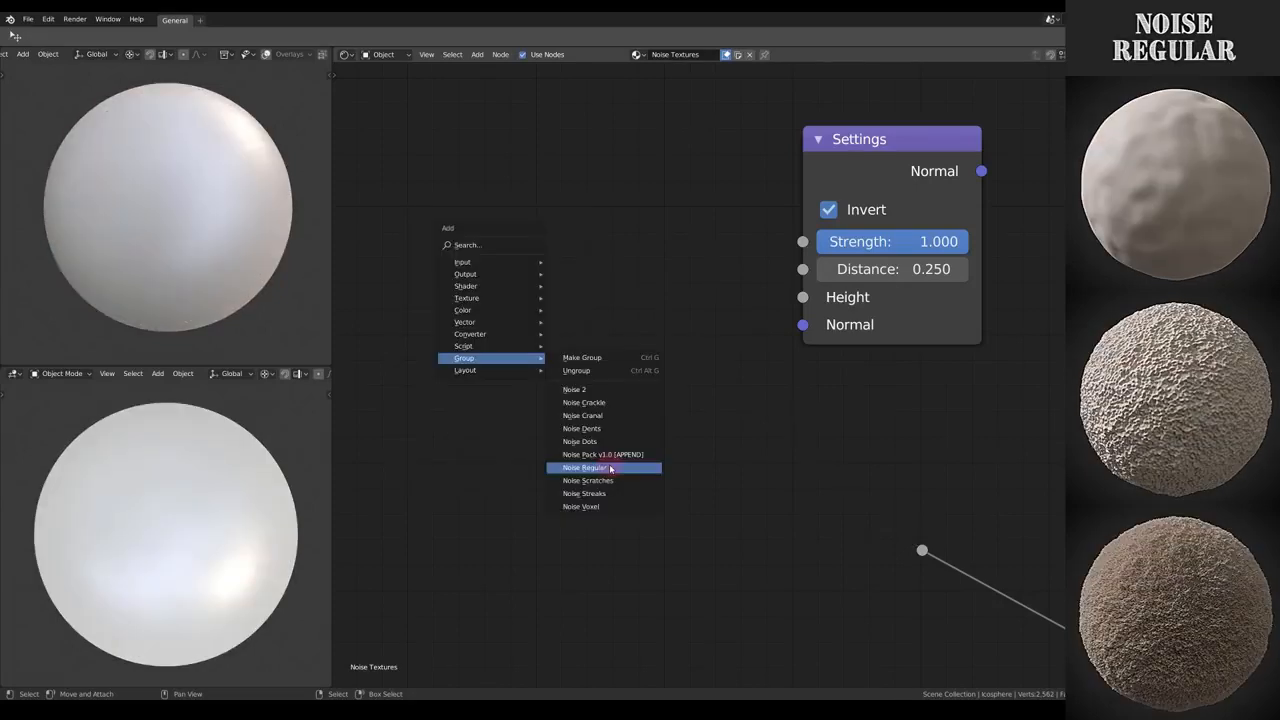
pyautogui.click(584, 467)
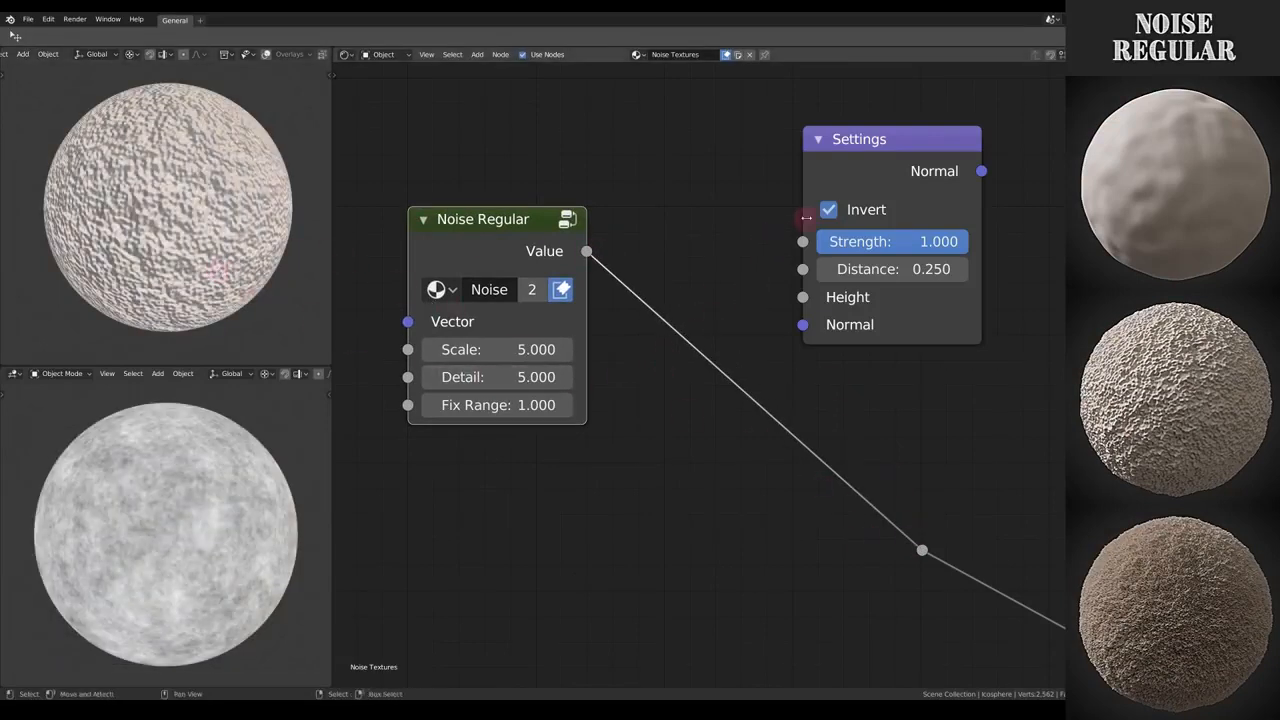
pyautogui.click(828, 209)
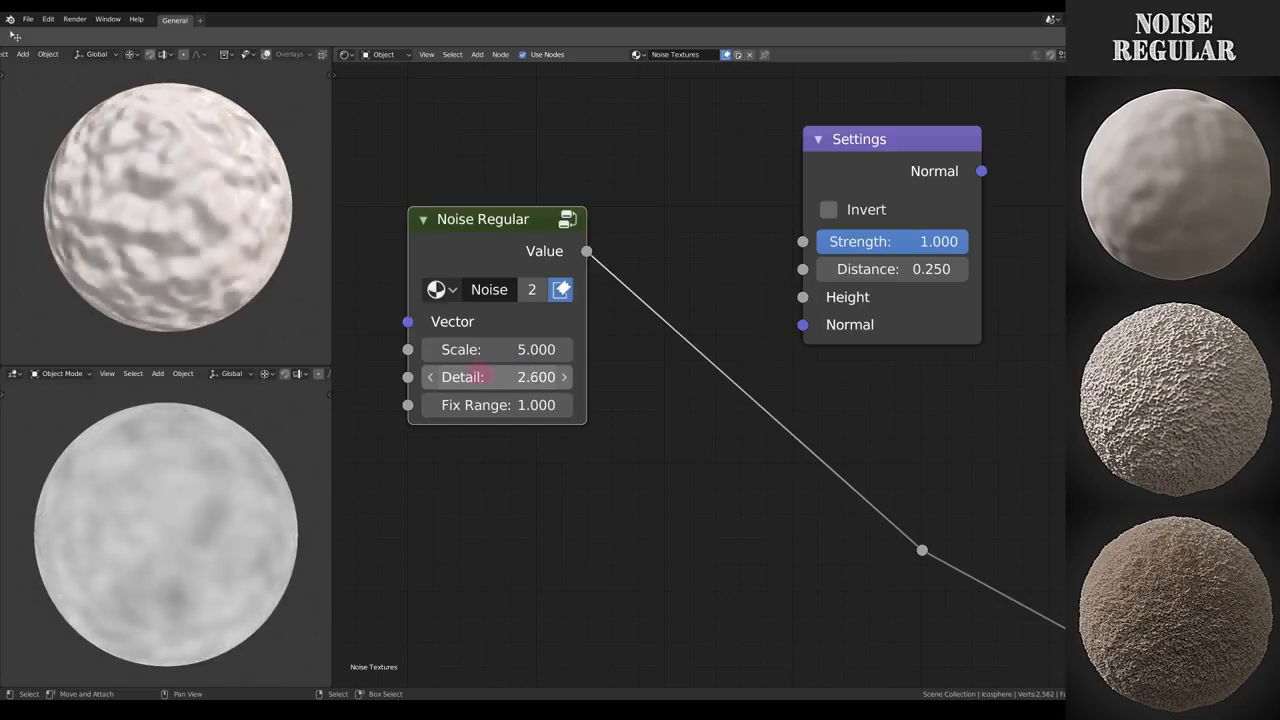
pyautogui.moveTo(470, 376); pyautogui.dragTo(540, 376)
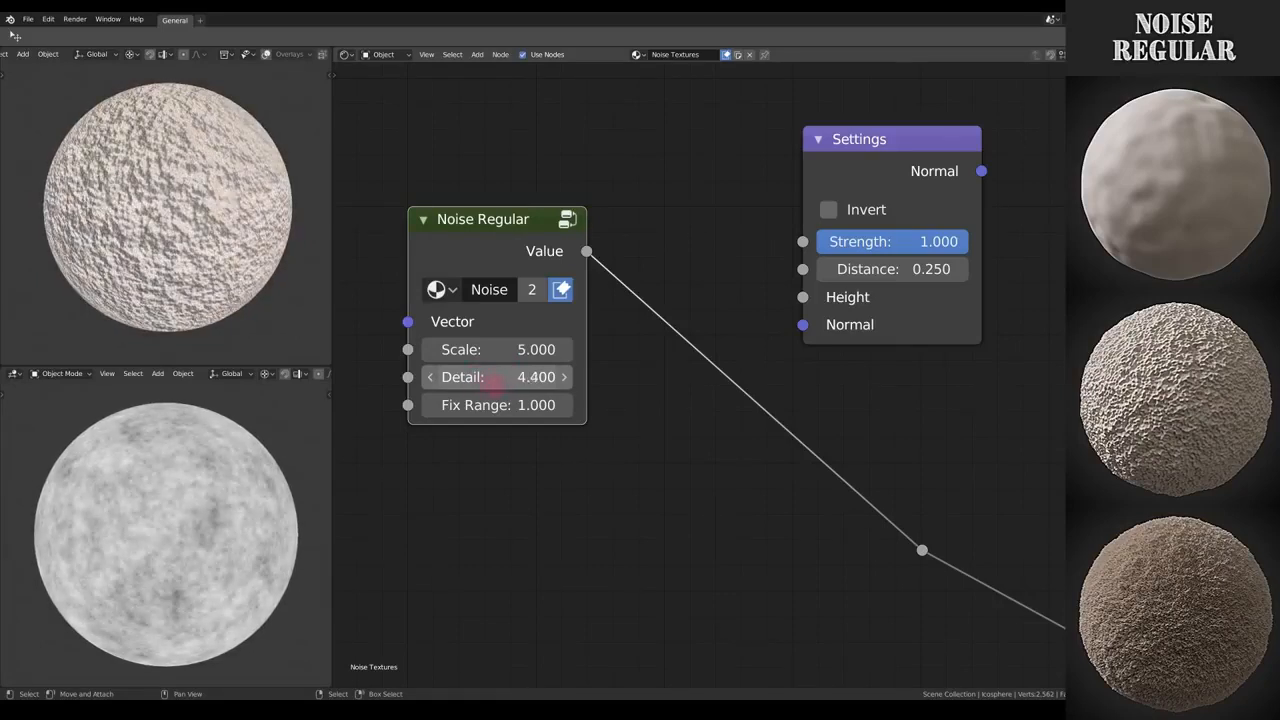
pyautogui.moveTo(470, 376); pyautogui.dragTo(520, 376)
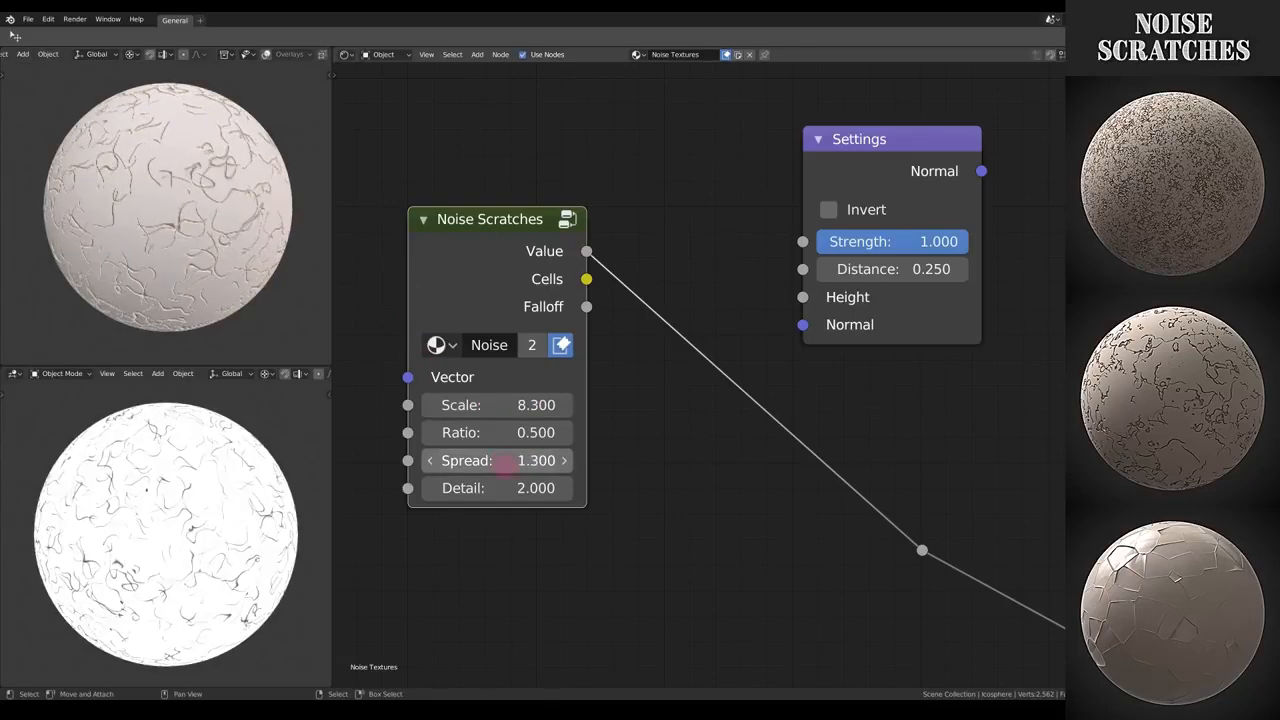
# Reduce the Noise Scratches spread and lower its detail to 5.5
pyautogui.moveTo(540, 460); pyautogui.dragTo(500, 460)
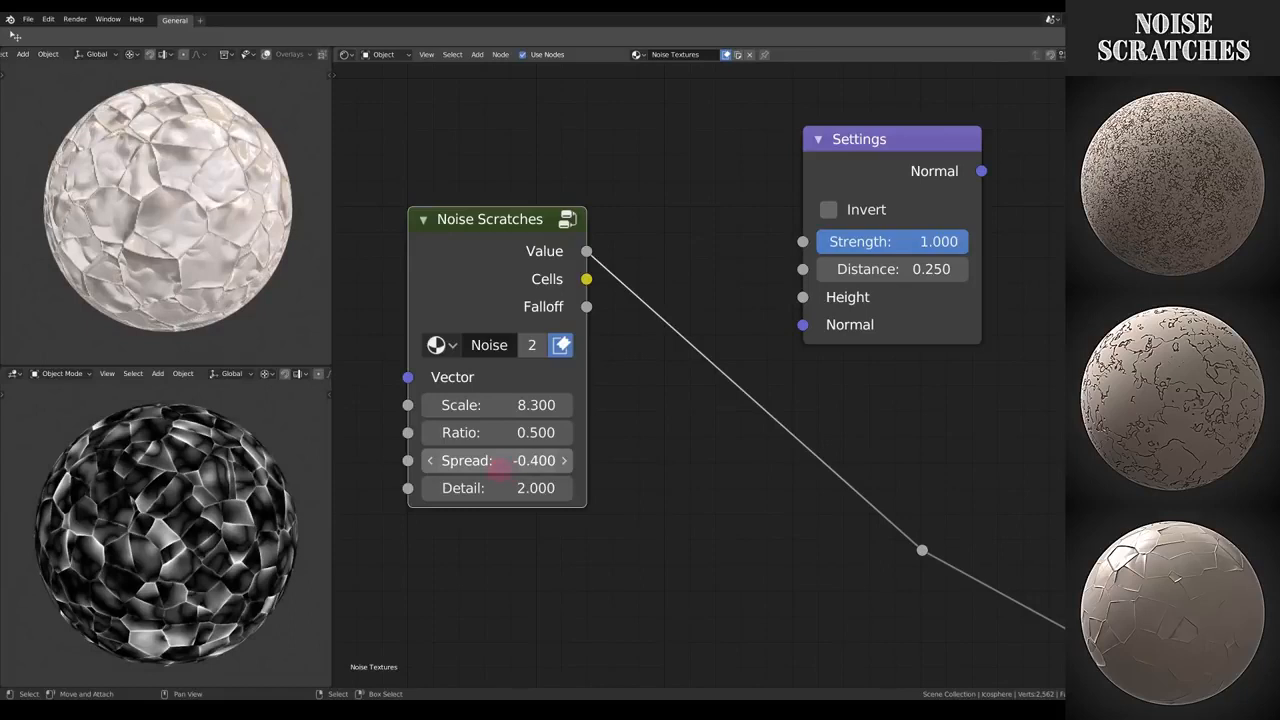
pyautogui.click(495, 460)
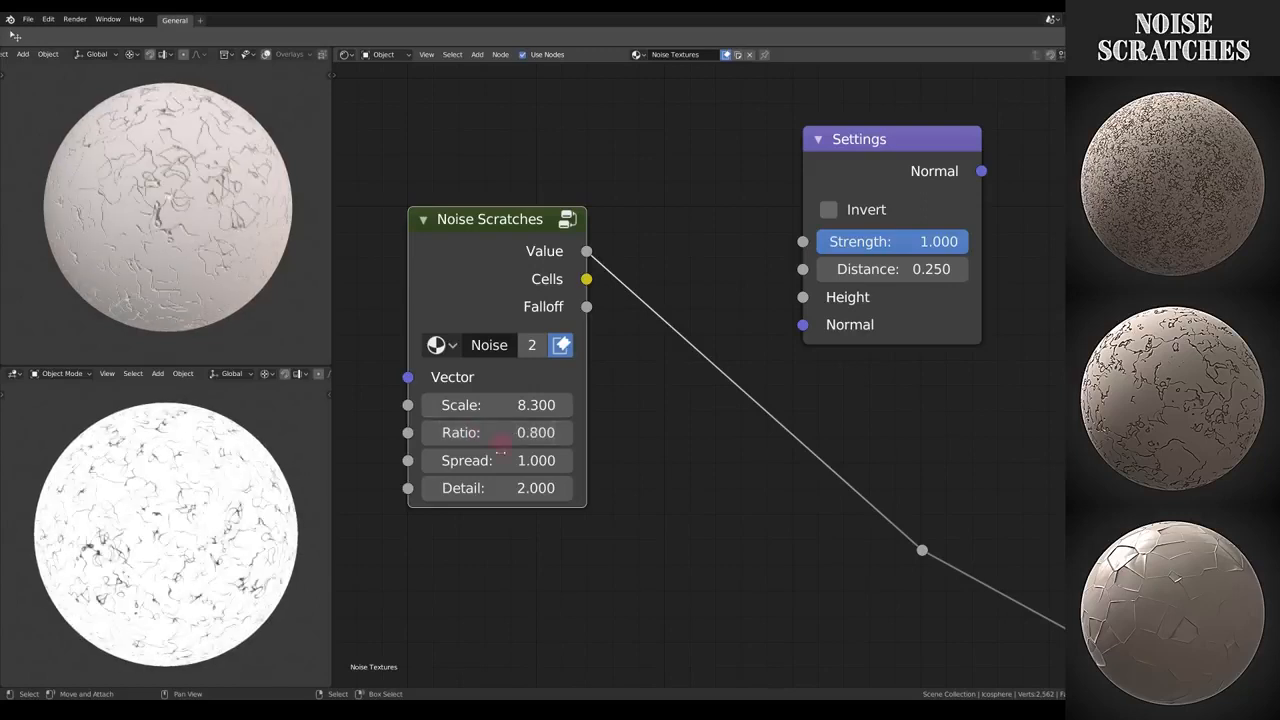
pyautogui.moveTo(470, 488); pyautogui.dragTo(535, 488)
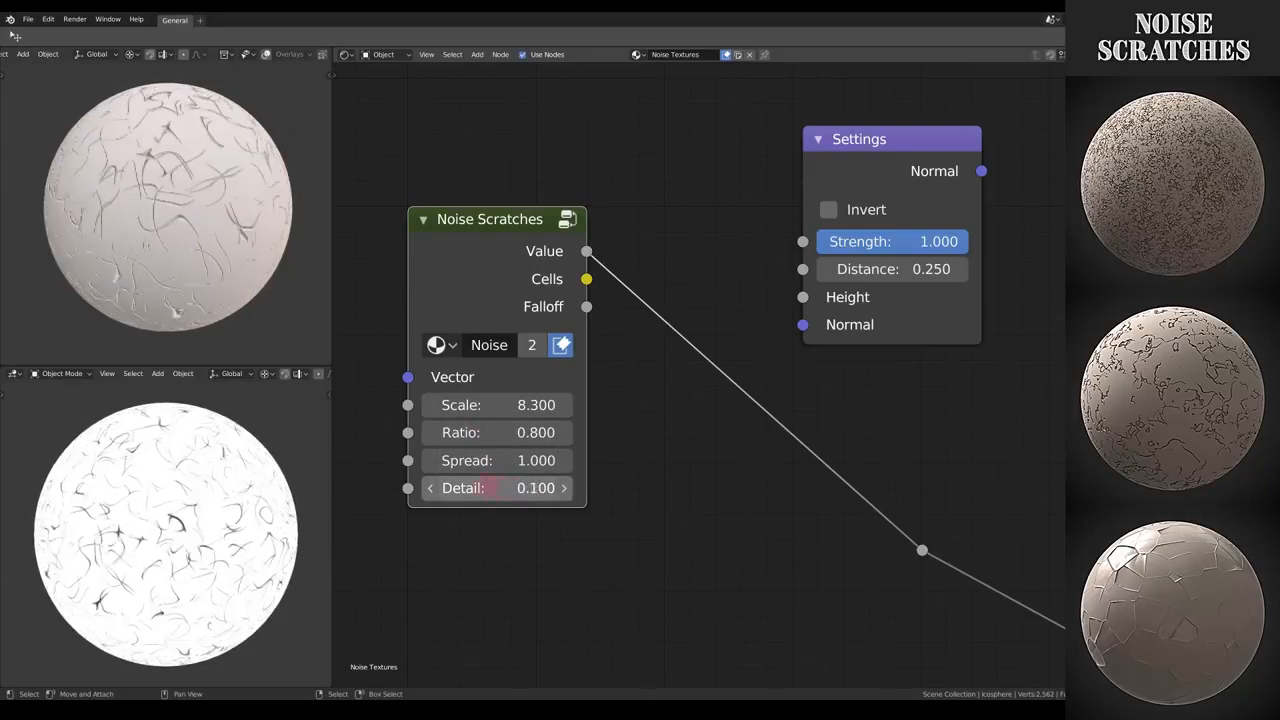
pyautogui.write('5.5000')
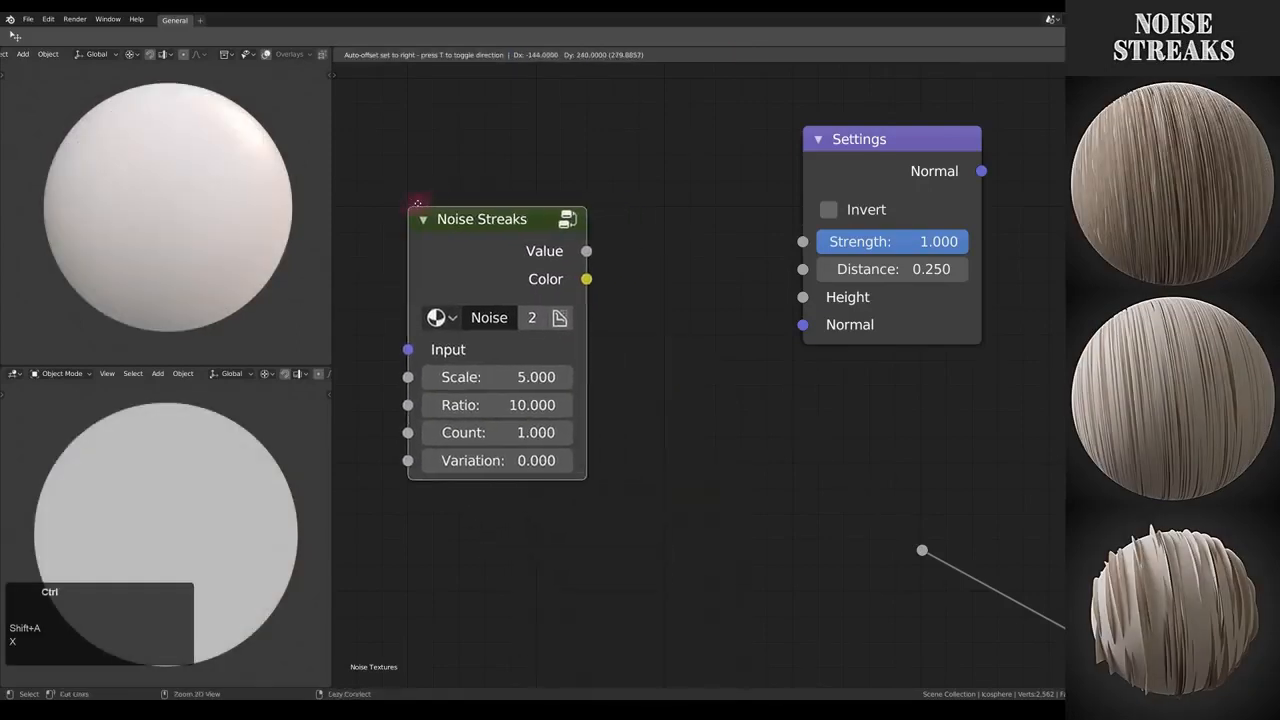
# Link the Noise Streaks Value output, reduce the streak count, enable Invert and adjust the ratio
pyautogui.moveTo(586, 251); pyautogui.dragTo(865, 530)
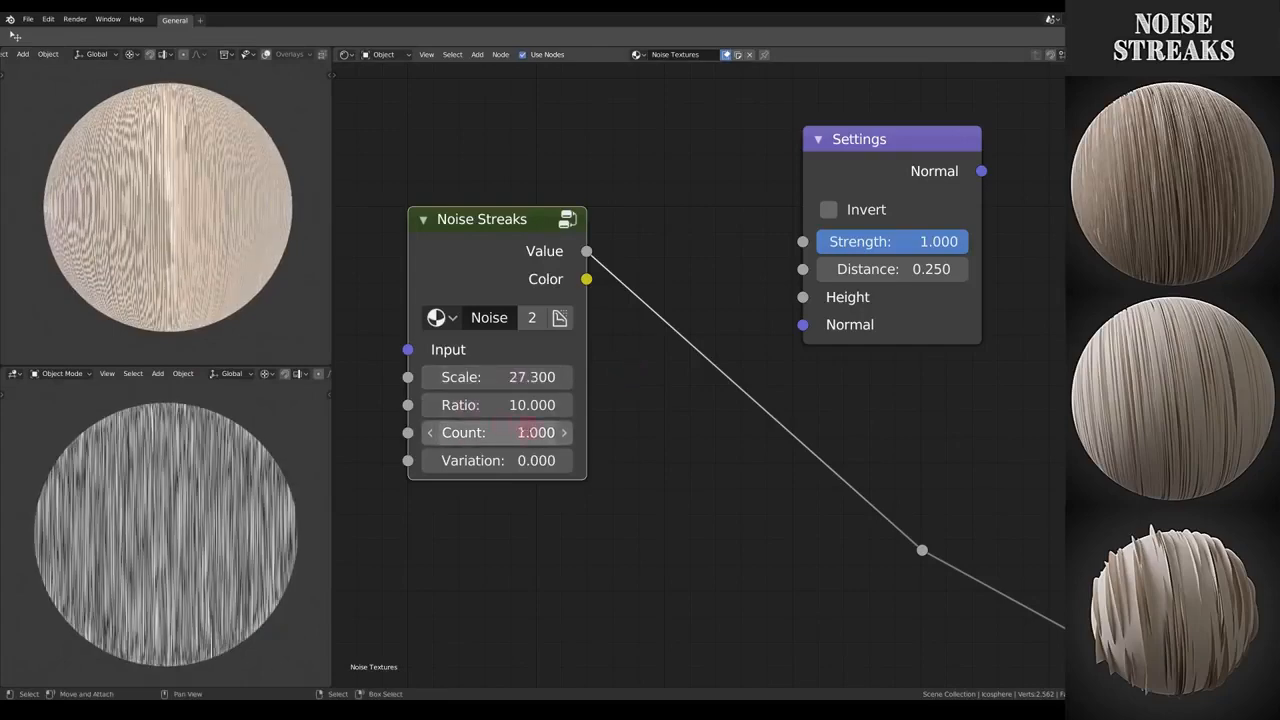
pyautogui.moveTo(530, 432); pyautogui.dragTo(500, 432)
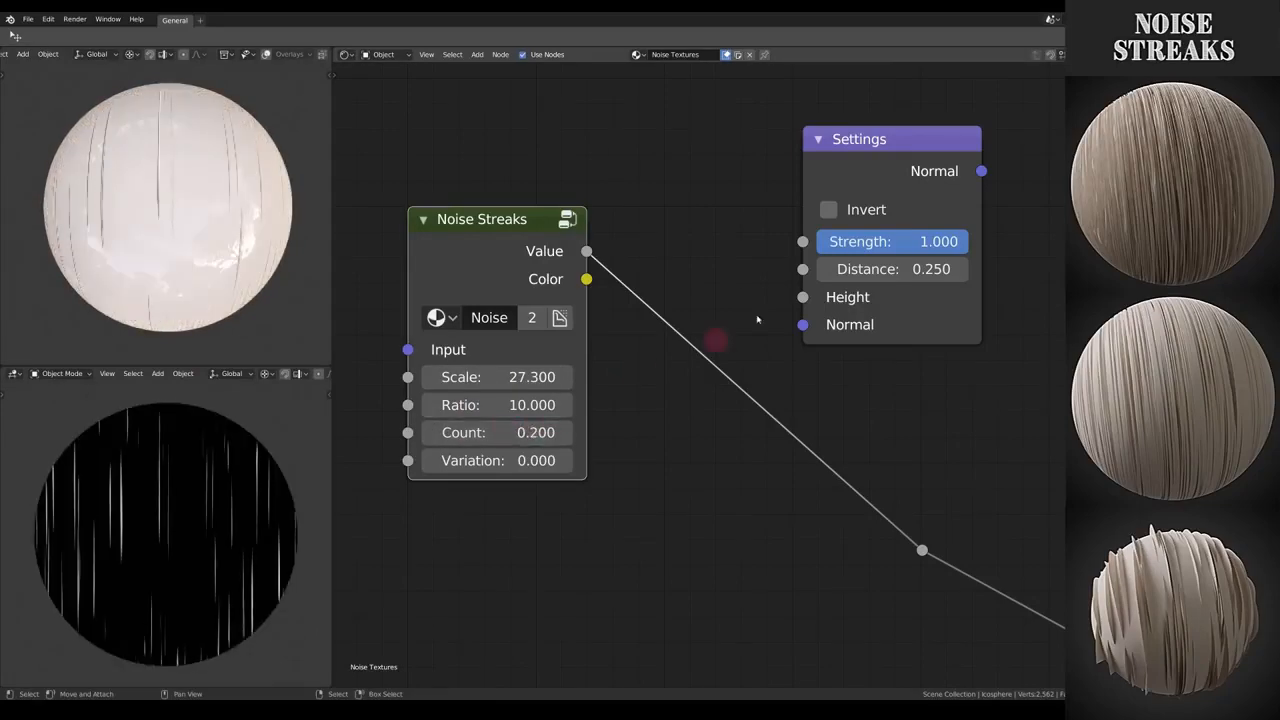
pyautogui.click(828, 209)
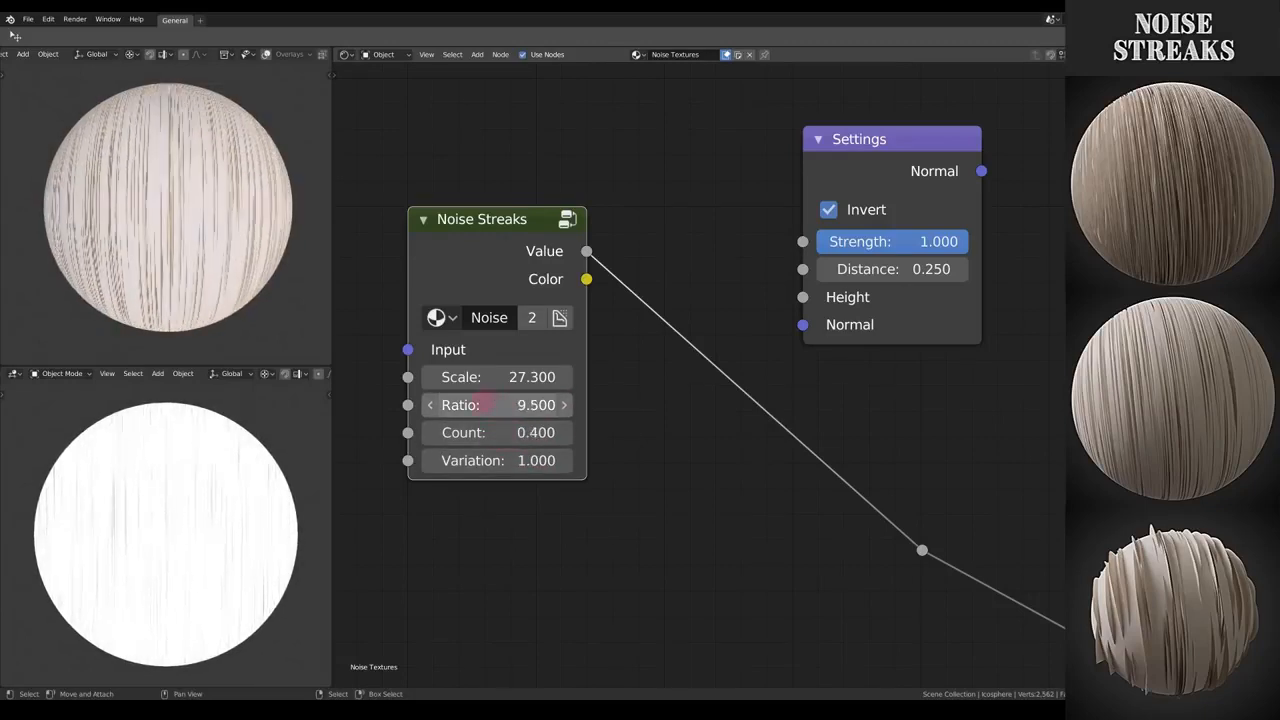
pyautogui.moveTo(497, 404); pyautogui.dragTo(635, 392)
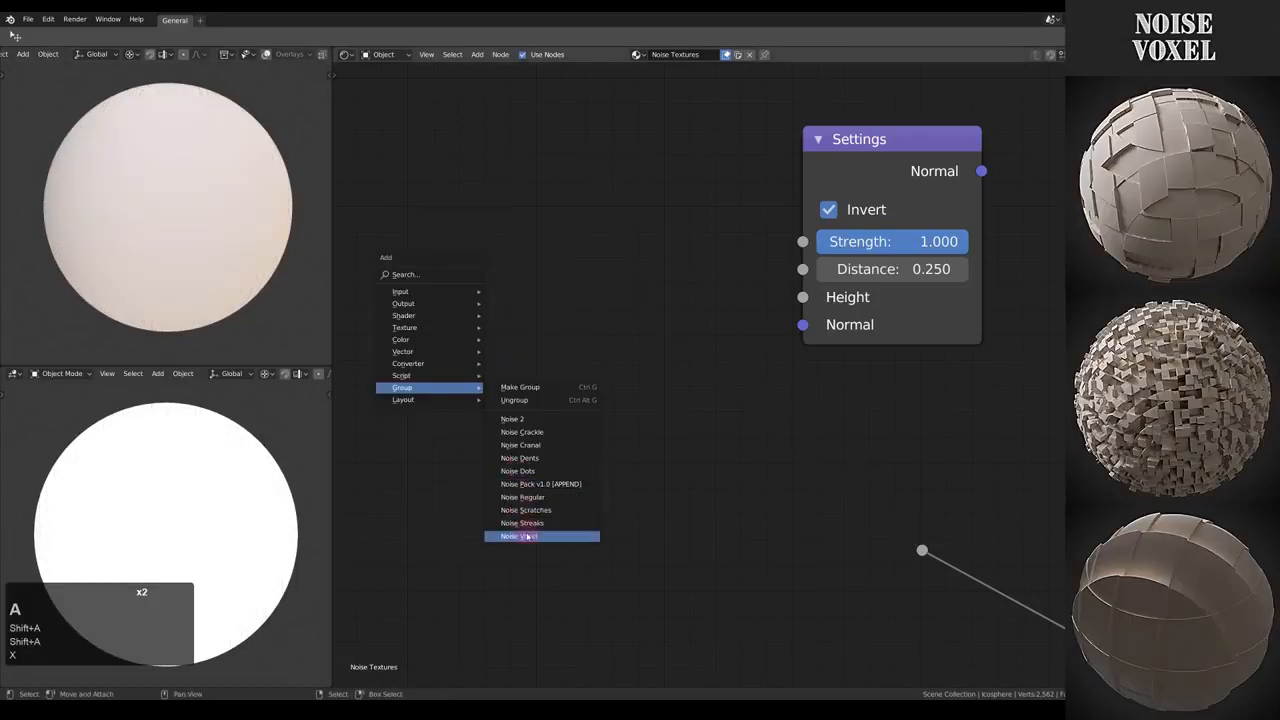
# Add the Noise Voxel group and link its Voxel Vector output into the material
pyautogui.click(519, 536)
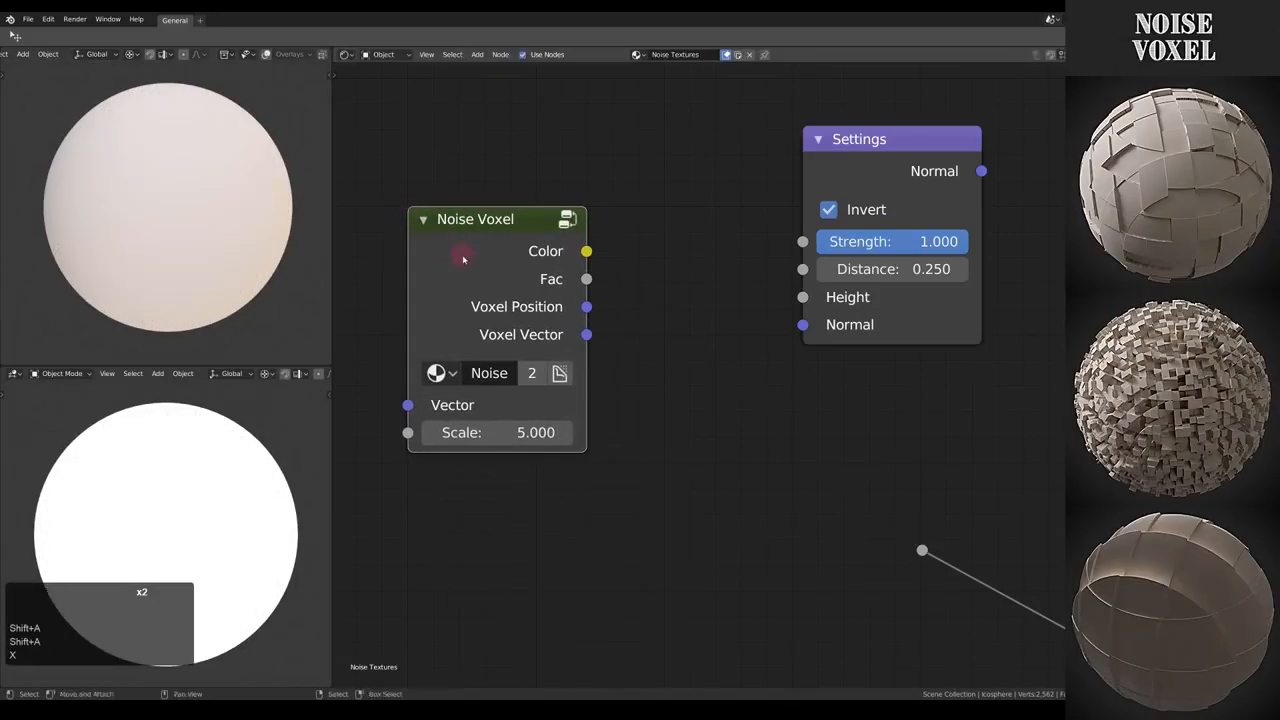
pyautogui.moveTo(586, 251); pyautogui.dragTo(921, 550)
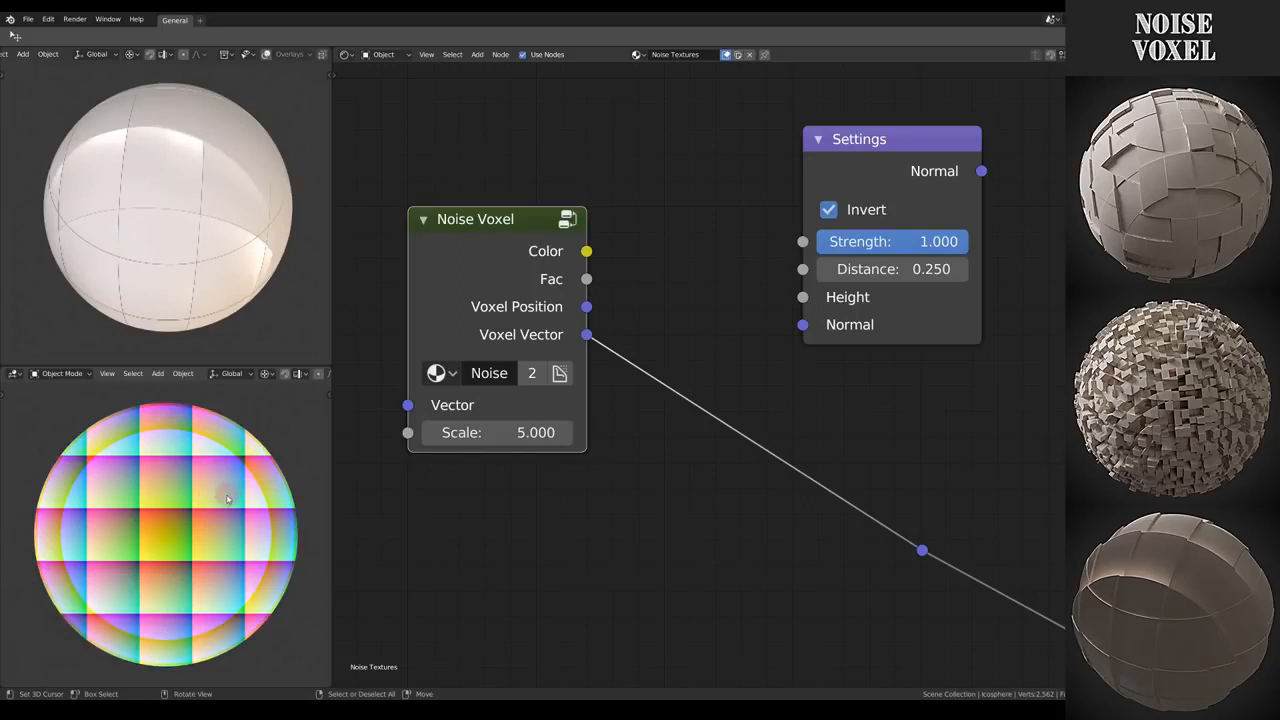
pyautogui.moveTo(218, 502)
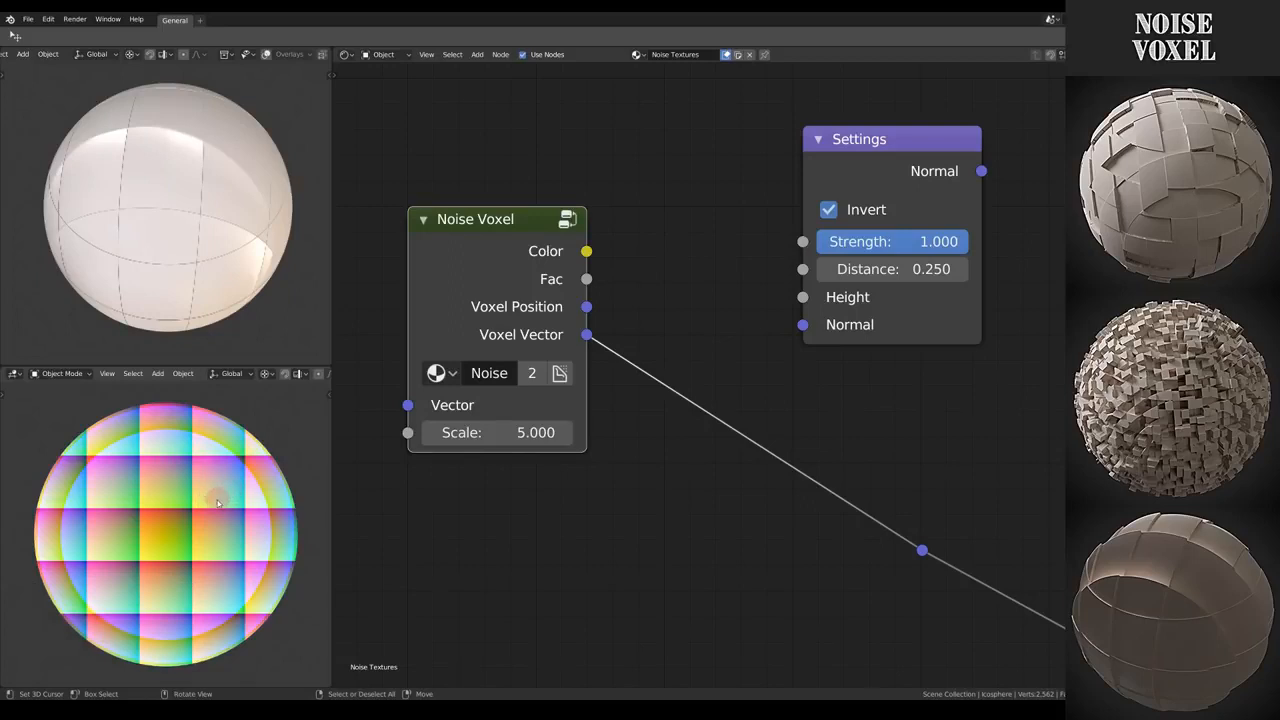